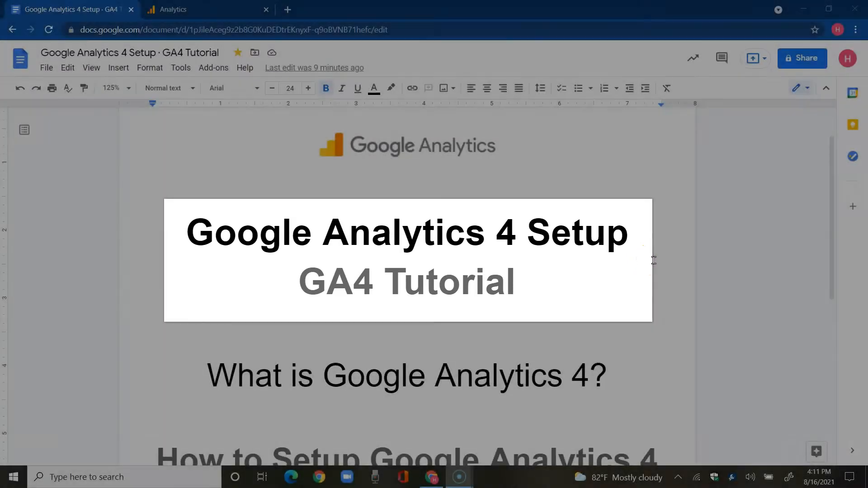
Scroll the Analytics welcome page and check the signed-in account avatar
{"action": "scroll", "scroll_direction": "down", "scroll_amount": 3}
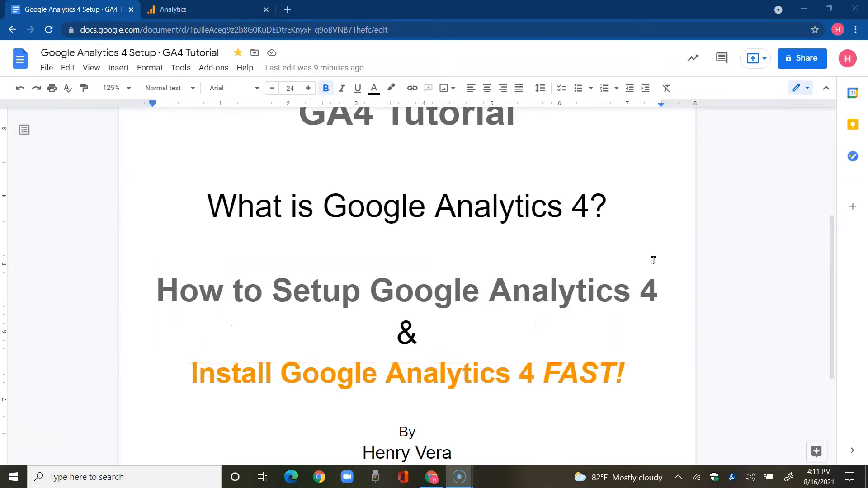
{"action": "scroll", "scroll_direction": "down", "scroll_amount": 3}
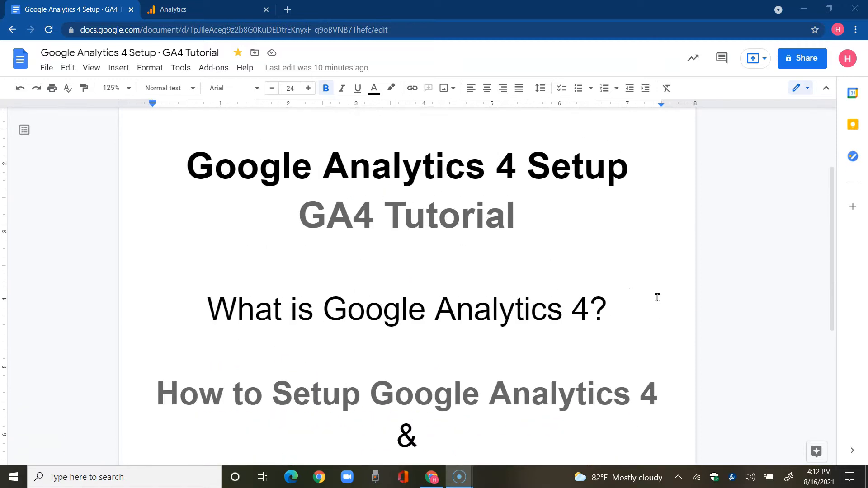
{"action": "scroll", "scroll_direction": "down", "scroll_amount": 3}
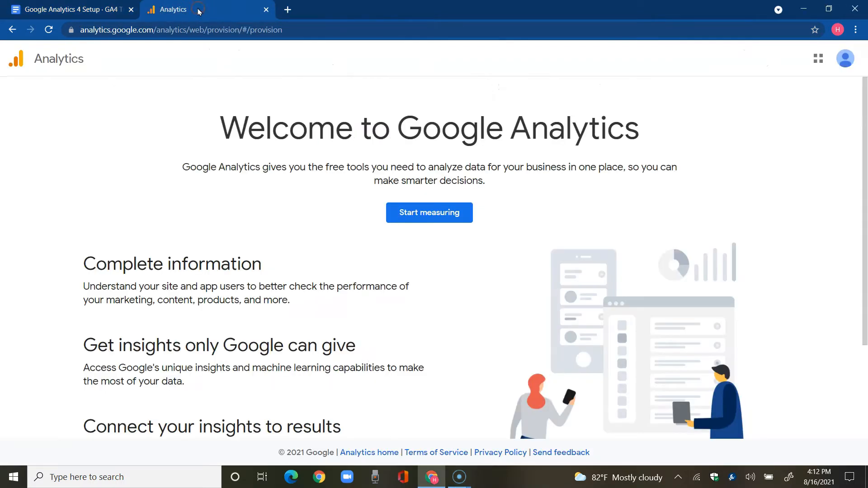
{"action": "mouse_move", "coordinate": [391, 128]}
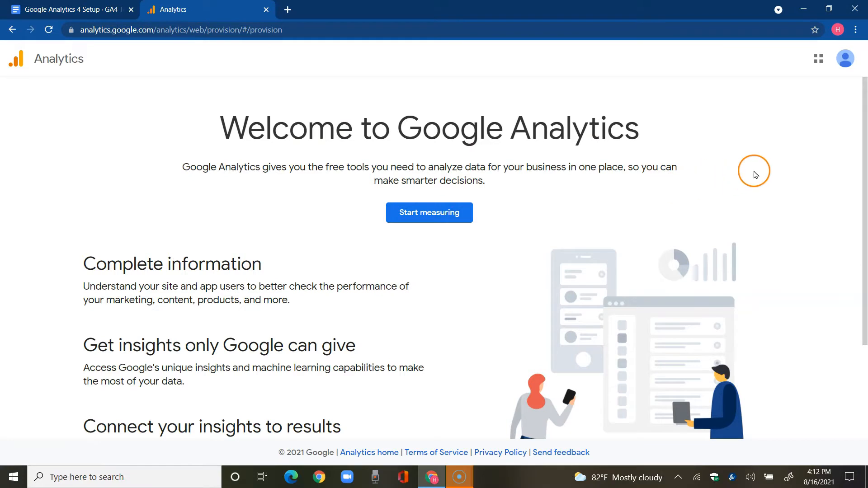
{"action": "mouse_move", "coordinate": [845, 59]}
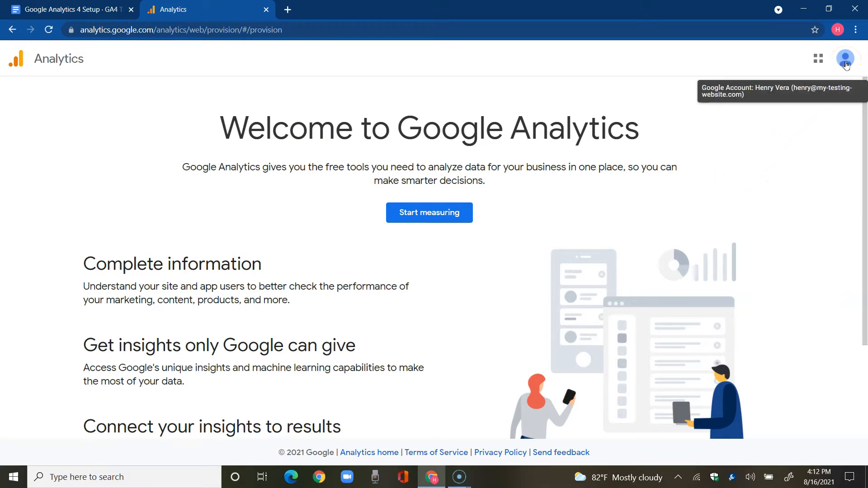
{"action": "left_click", "coordinate": [846, 59]}
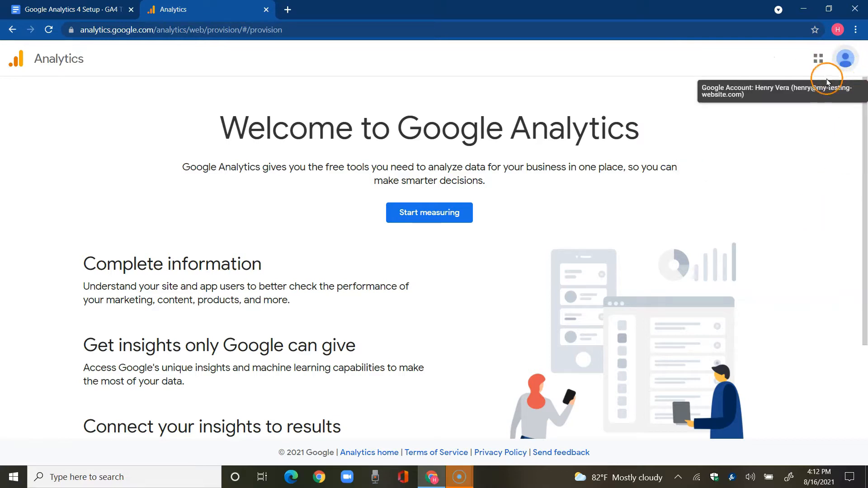
{"action": "mouse_move", "coordinate": [797, 249]}
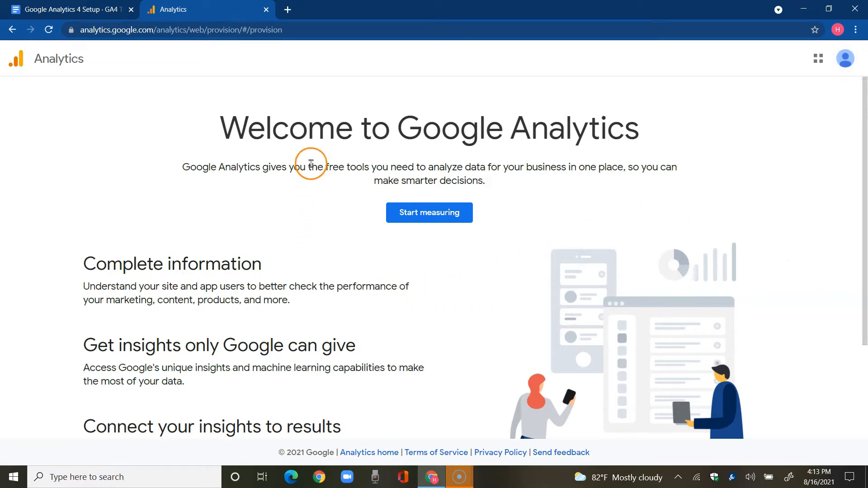
{"action": "mouse_move", "coordinate": [282, 321]}
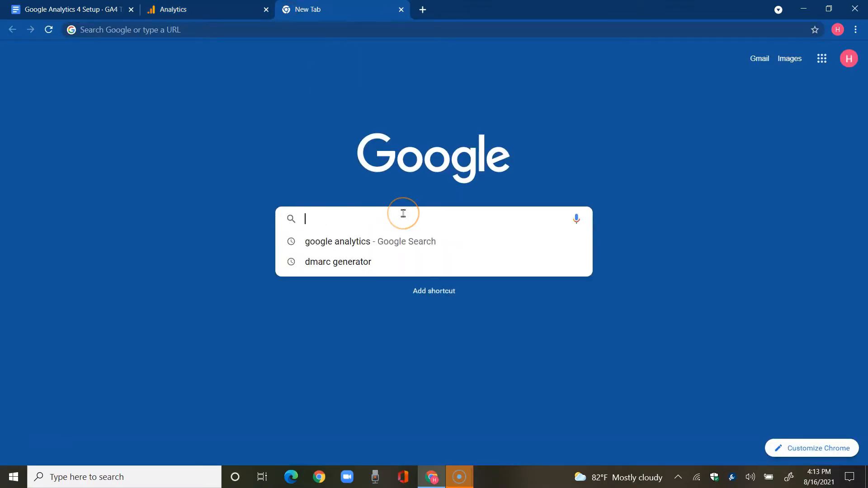
Search Google for 'google analytics' and open the Google Analytics result
{"action": "left_click", "coordinate": [337, 242]}
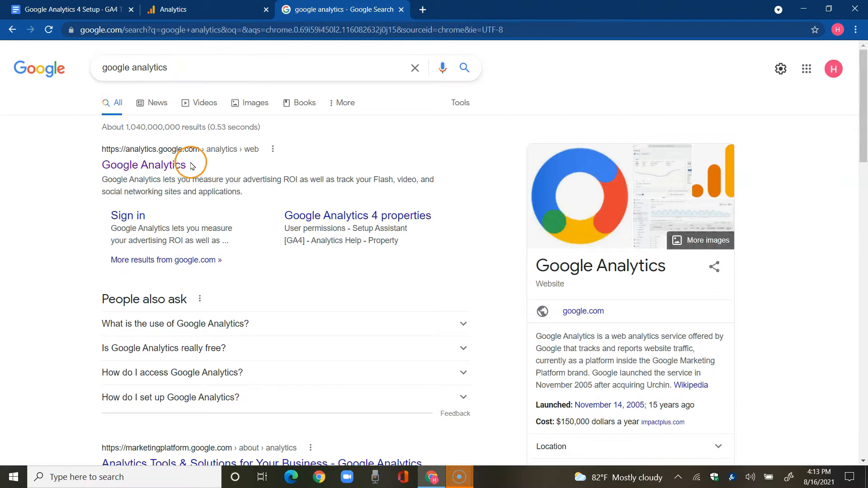
{"action": "mouse_move", "coordinate": [117, 167]}
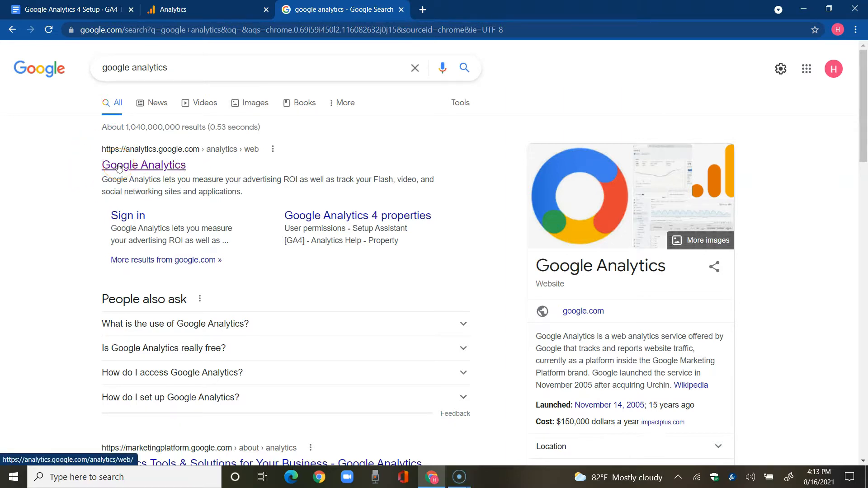
{"action": "left_click", "coordinate": [143, 165]}
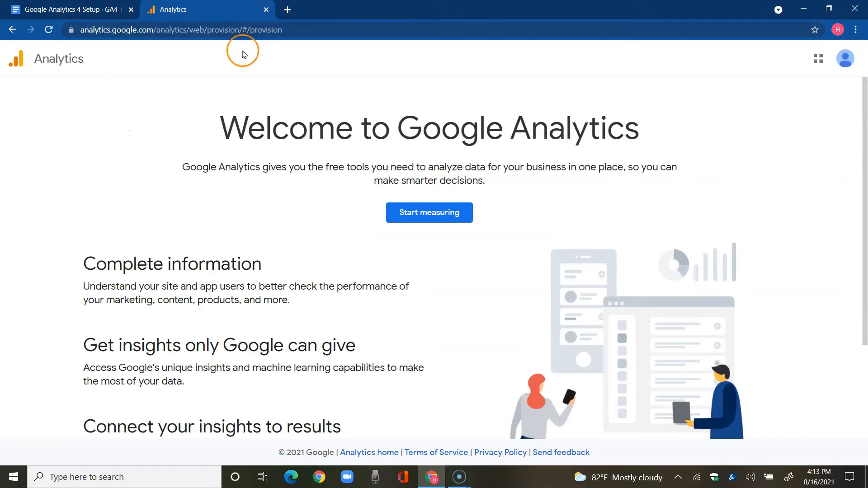
{"action": "mouse_move", "coordinate": [665, 185]}
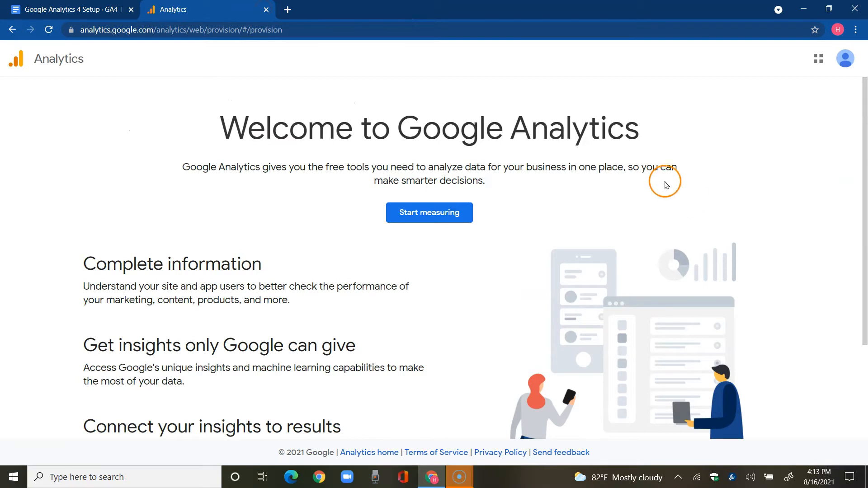
Scroll through the 'Meet the next generation of Google Analytics' help article
{"action": "scroll", "scroll_direction": "down", "scroll_amount": 3}
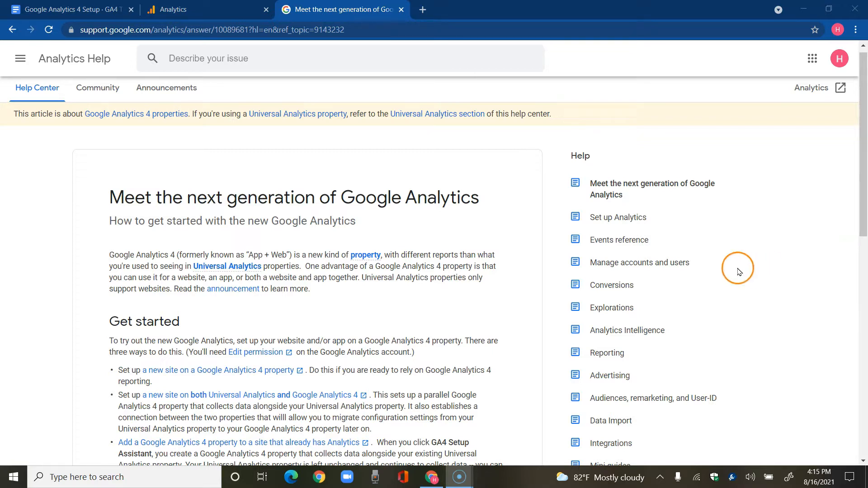
{"action": "mouse_move", "coordinate": [544, 298]}
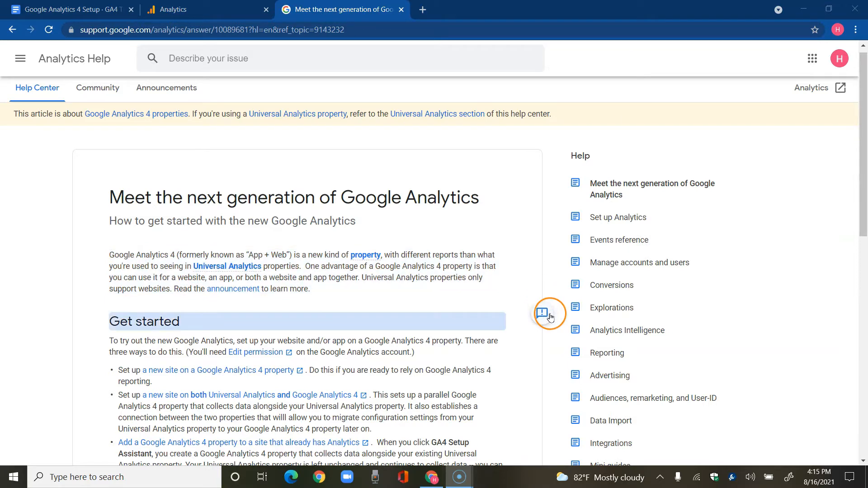
{"action": "scroll", "scroll_direction": "down", "scroll_amount": 3}
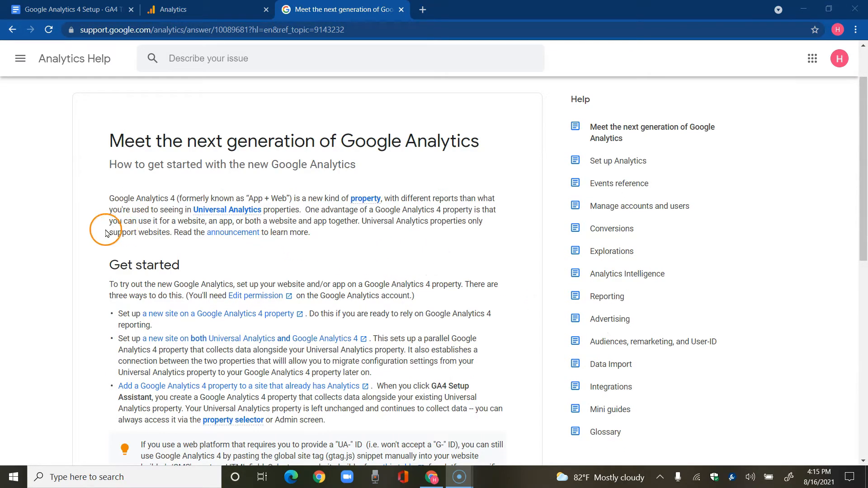
{"action": "mouse_move", "coordinate": [60, 323]}
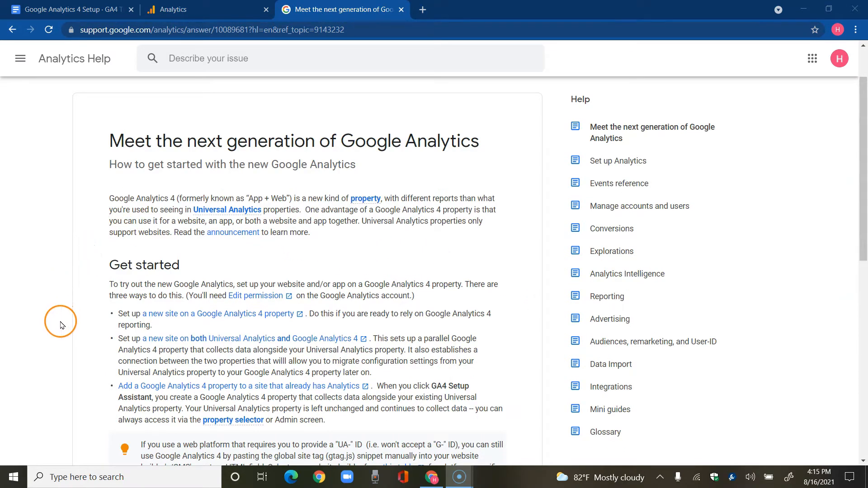
{"action": "mouse_move", "coordinate": [505, 266]}
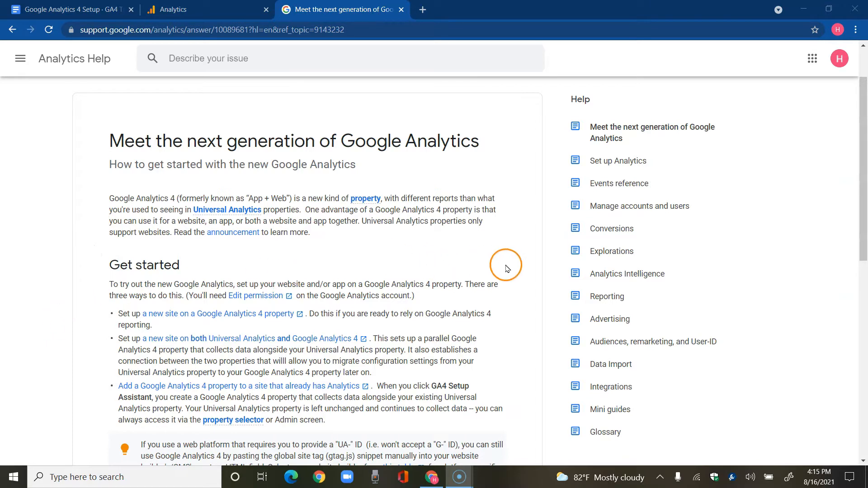
{"action": "mouse_move", "coordinate": [557, 249]}
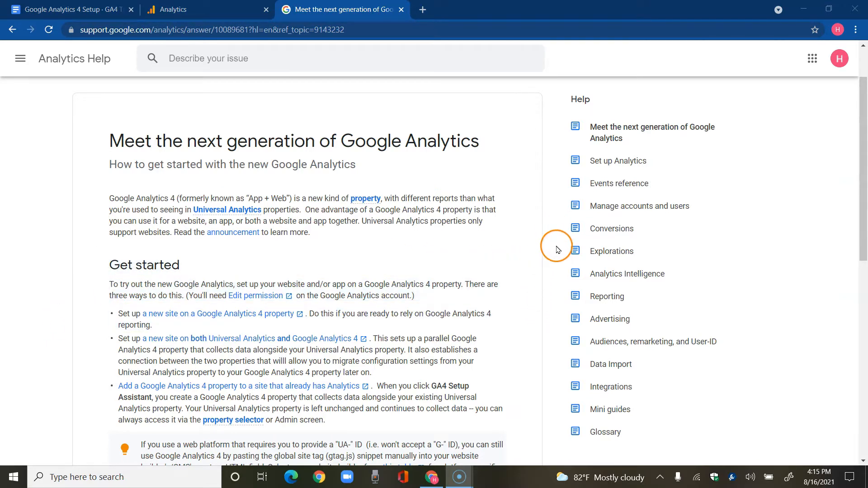
{"action": "scroll", "scroll_direction": "down", "scroll_amount": 3}
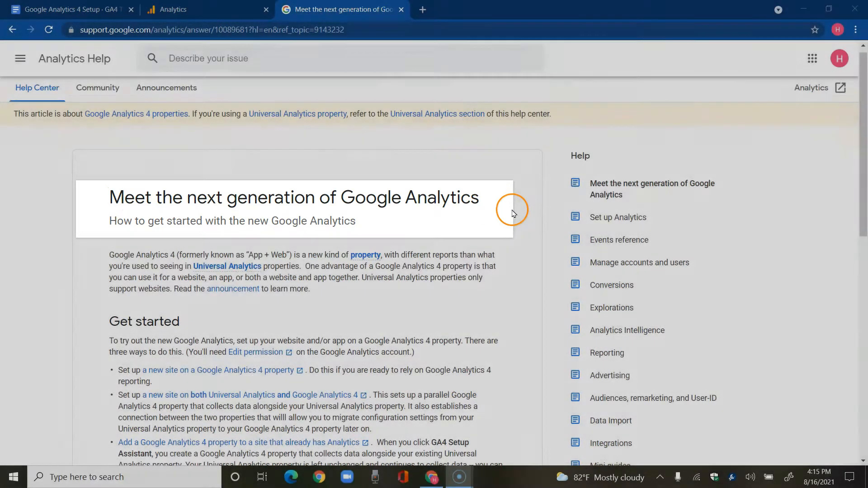
{"action": "mouse_move", "coordinate": [213, 254]}
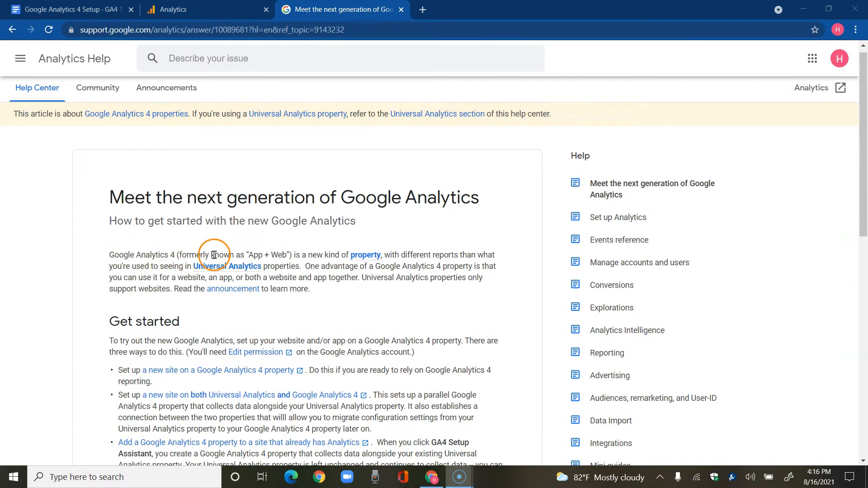
{"action": "mouse_move", "coordinate": [292, 255]}
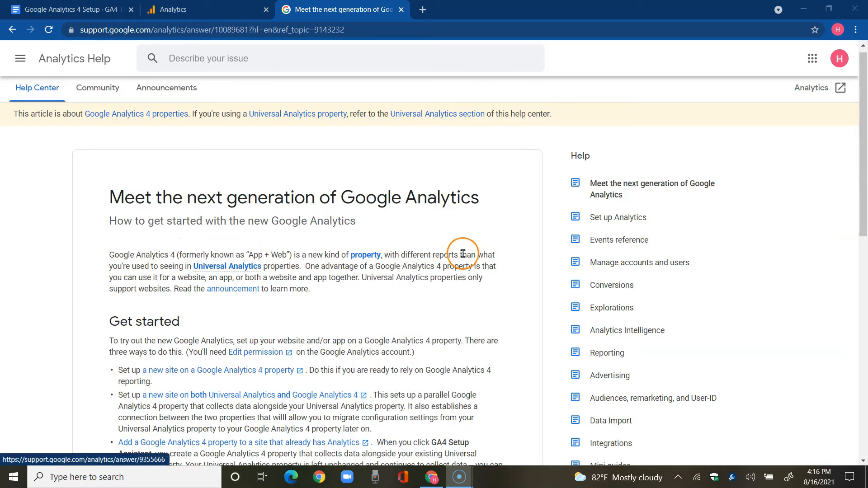
{"action": "mouse_move", "coordinate": [171, 274]}
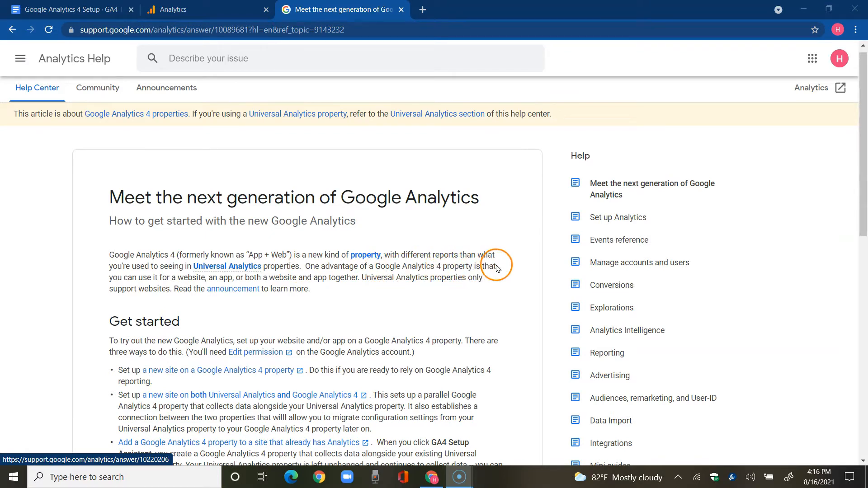
{"action": "mouse_move", "coordinate": [218, 280]}
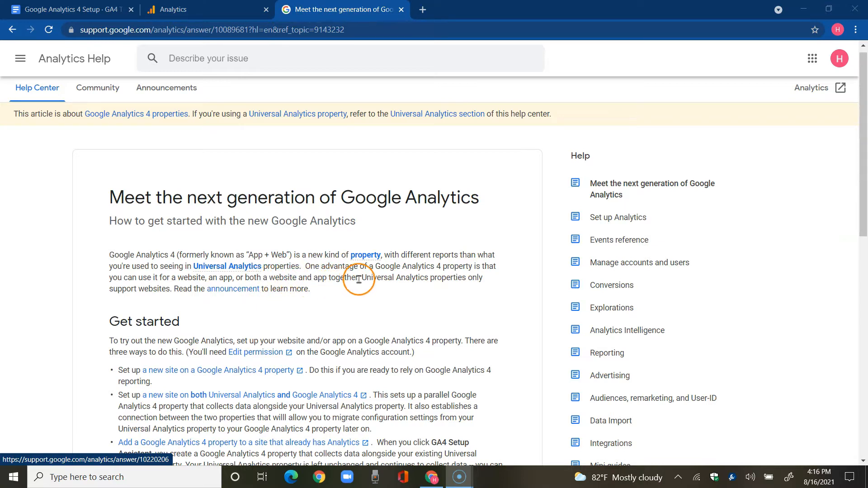
{"action": "mouse_move", "coordinate": [451, 286]}
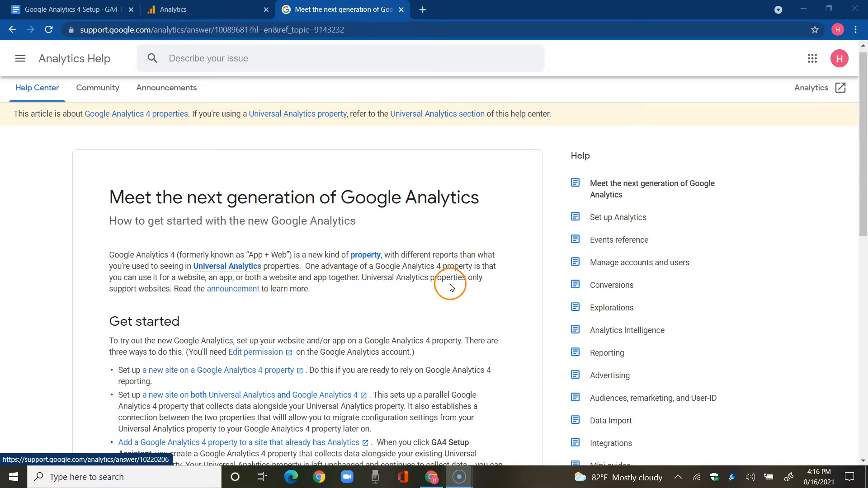
{"action": "mouse_move", "coordinate": [173, 300]}
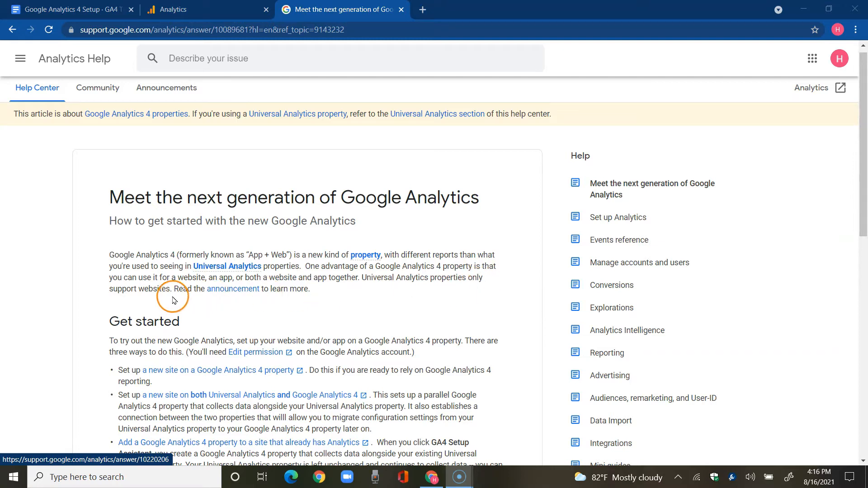
{"action": "scroll", "scroll_direction": "down", "scroll_amount": 3}
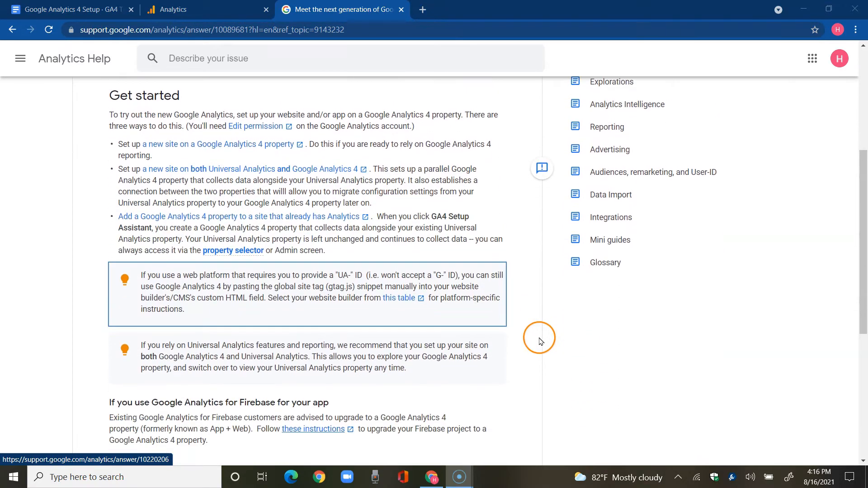
{"action": "scroll", "scroll_direction": "down", "scroll_amount": 3}
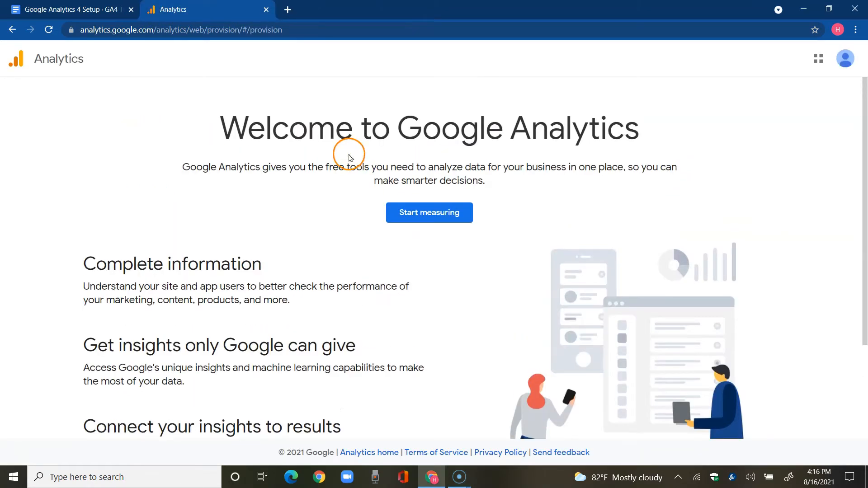
Scroll the Analytics welcome page down toward the Start measuring prompt
{"action": "scroll", "scroll_direction": "down", "scroll_amount": 3}
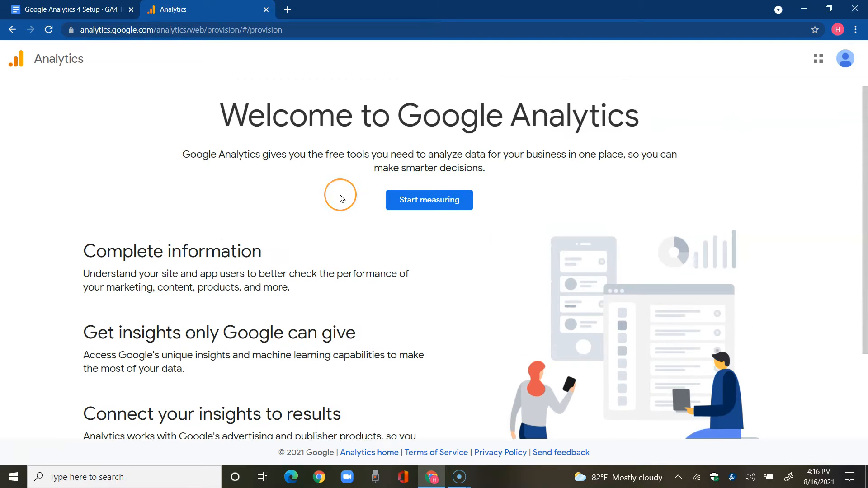
{"action": "mouse_move", "coordinate": [342, 207]}
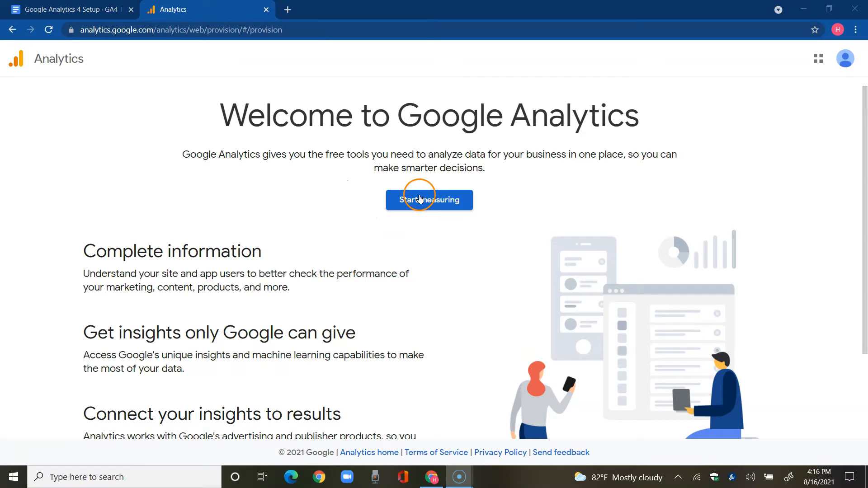
Start a new account, tick Google products & services, and scroll the form to its end
{"action": "left_click", "coordinate": [429, 200]}
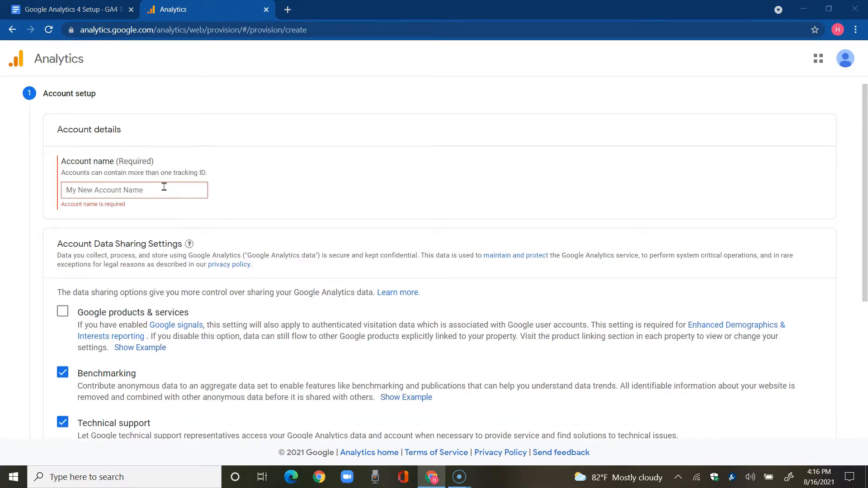
{"action": "scroll", "scroll_direction": "down", "scroll_amount": 3}
{"action": "type", "text": "My New Account Name Goes Here"}
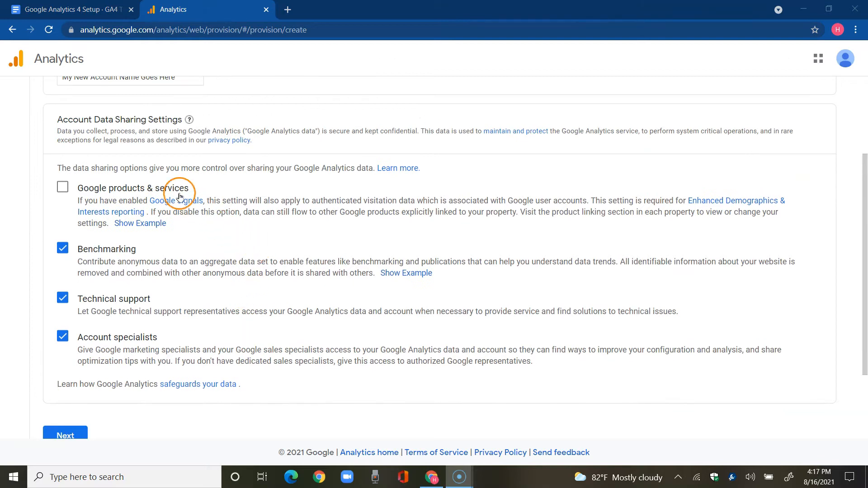
{"action": "mouse_move", "coordinate": [242, 264]}
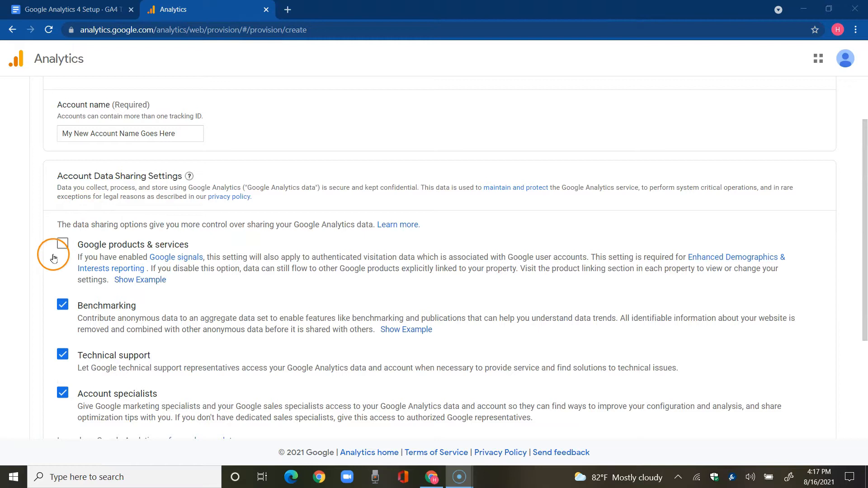
{"action": "left_click", "coordinate": [62, 243]}
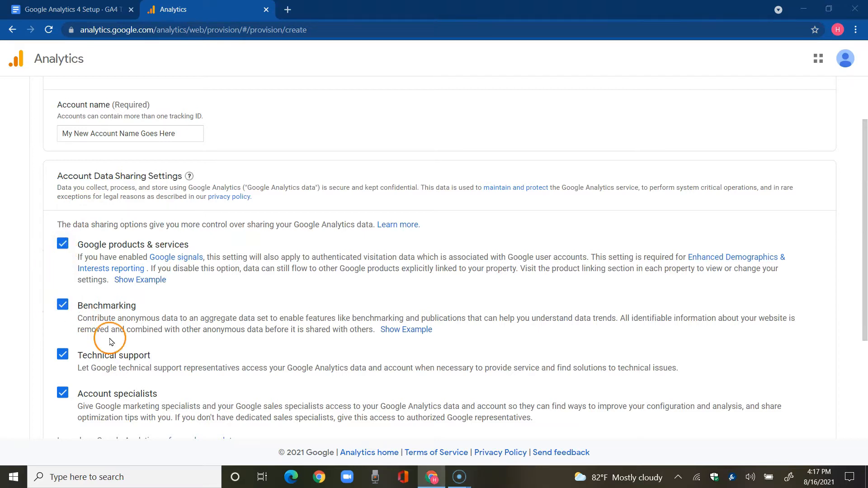
{"action": "scroll", "scroll_direction": "down", "scroll_amount": 3}
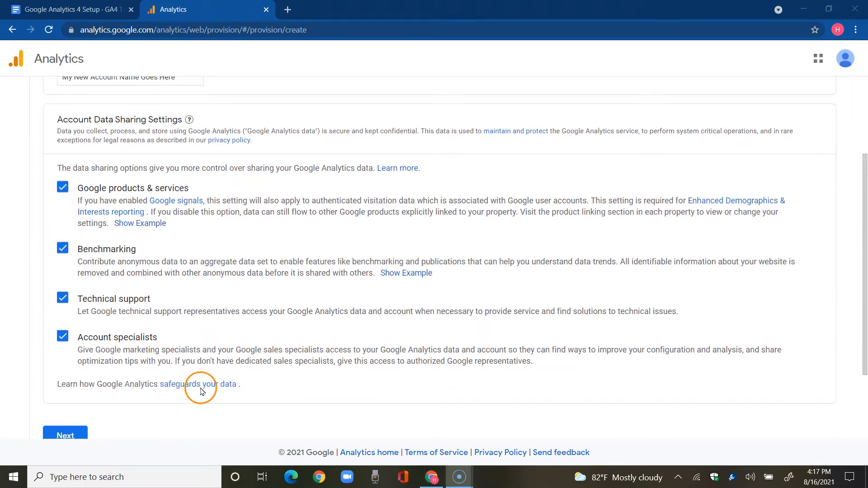
{"action": "scroll", "scroll_direction": "up", "scroll_amount": 3}
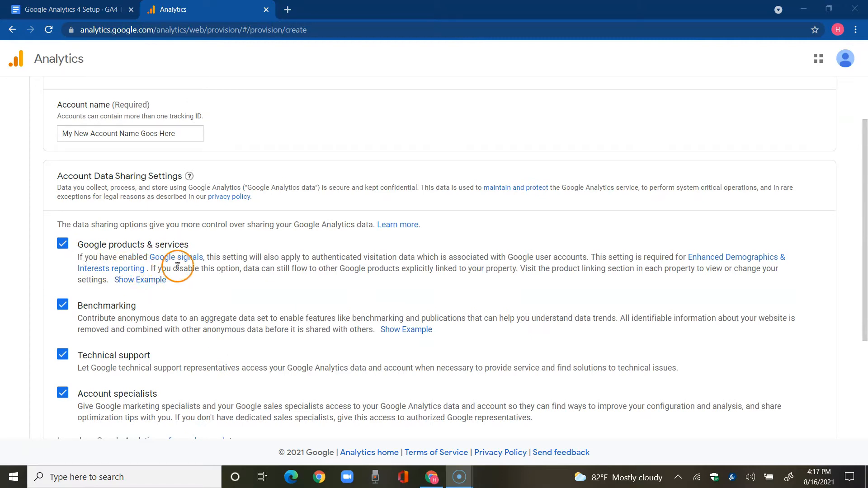
{"action": "mouse_move", "coordinate": [118, 227]}
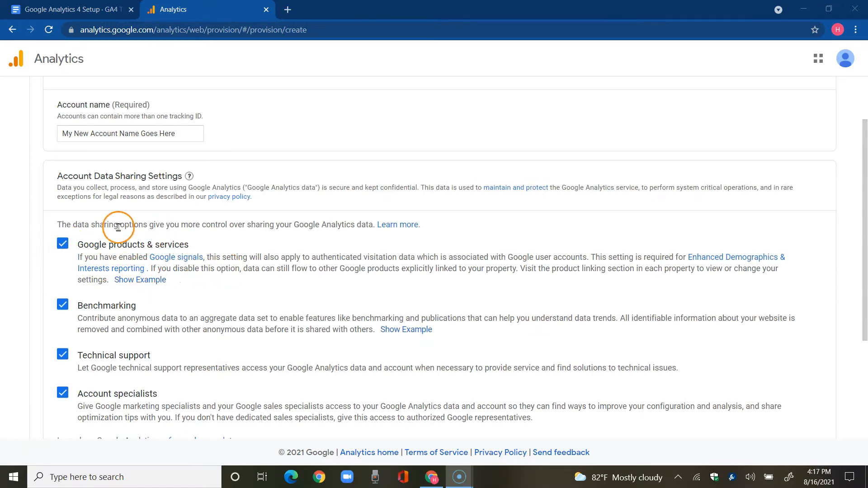
{"action": "mouse_move", "coordinate": [252, 266]}
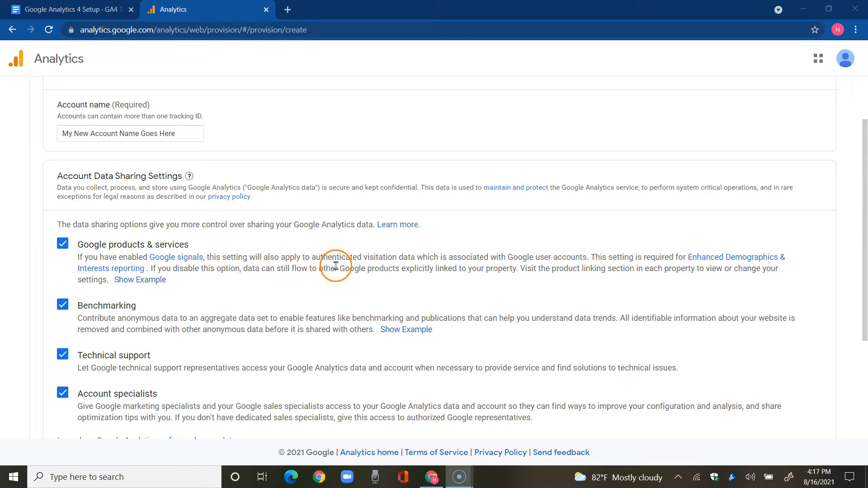
{"action": "mouse_move", "coordinate": [370, 264]}
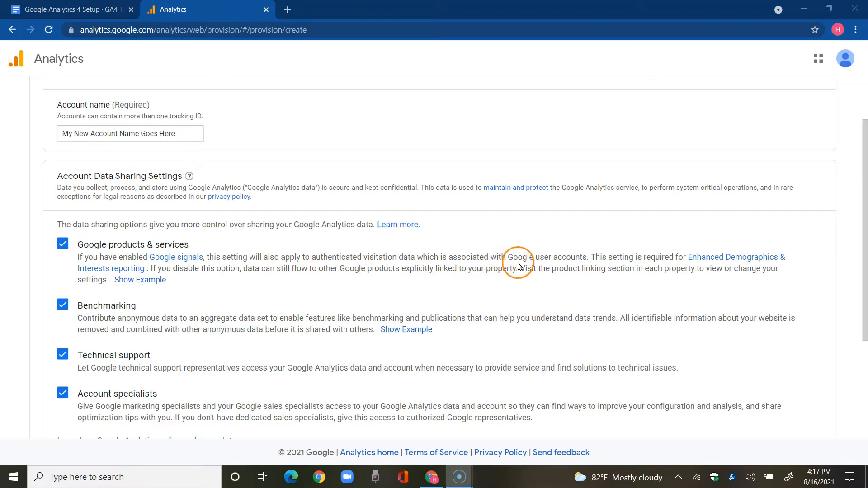
{"action": "mouse_move", "coordinate": [557, 266]}
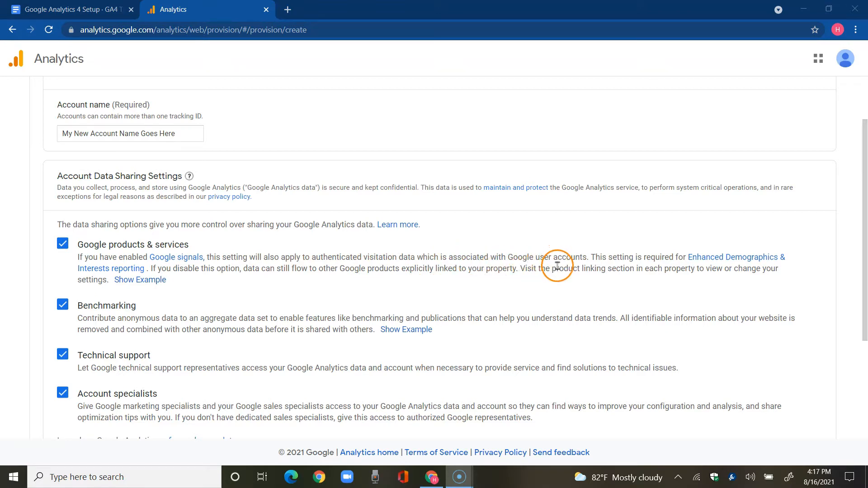
{"action": "mouse_move", "coordinate": [713, 270]}
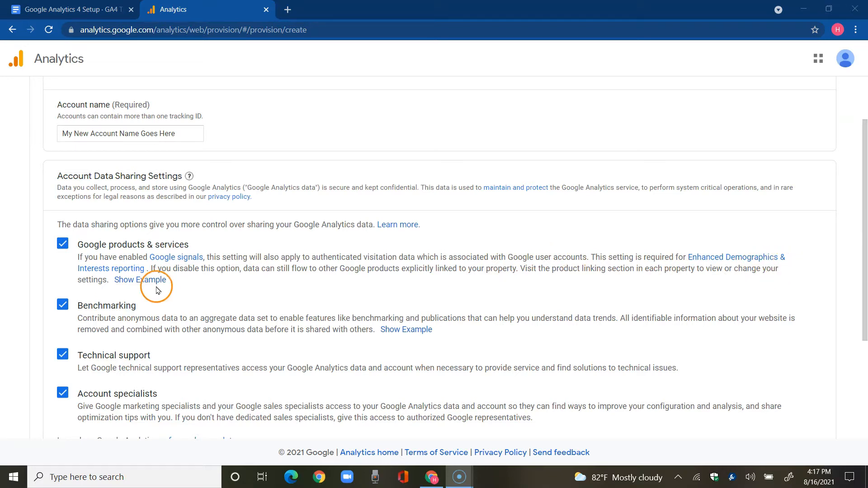
{"action": "mouse_move", "coordinate": [193, 278]}
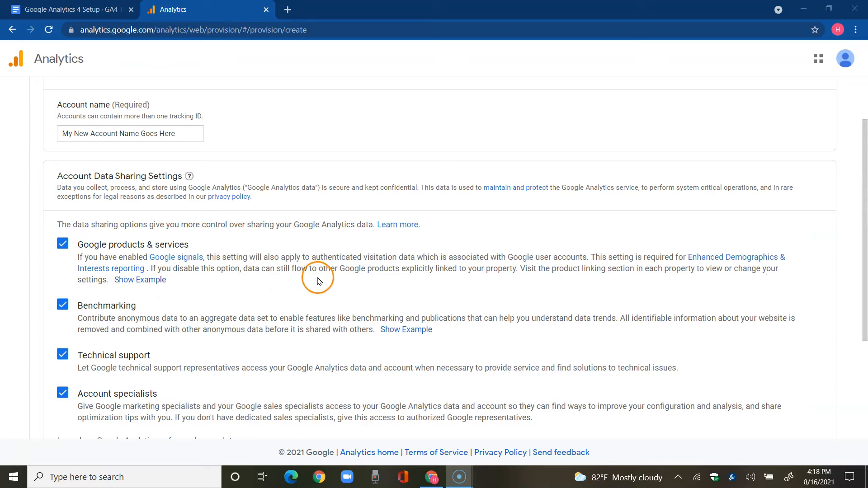
{"action": "mouse_move", "coordinate": [415, 281]}
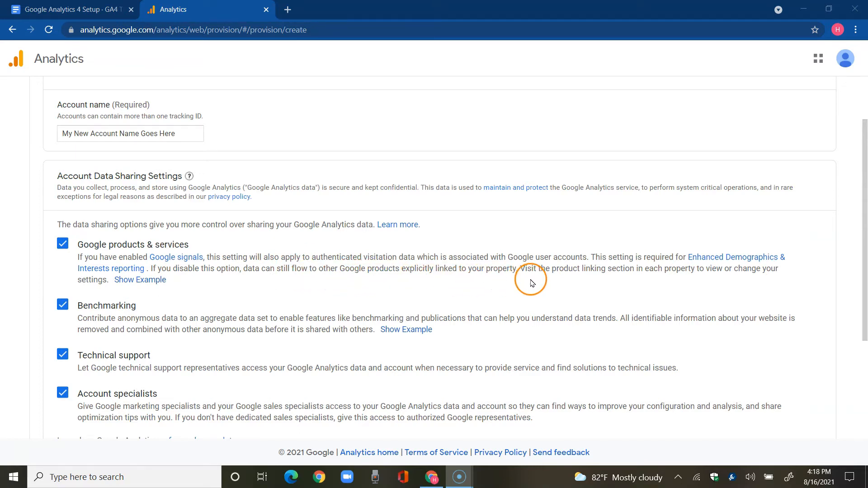
{"action": "scroll", "scroll_direction": "down", "scroll_amount": 3}
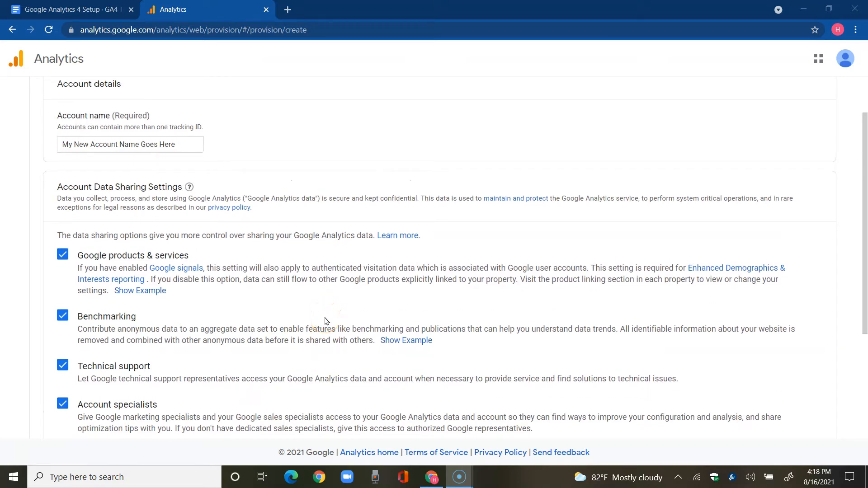
{"action": "scroll", "scroll_direction": "down", "scroll_amount": 3}
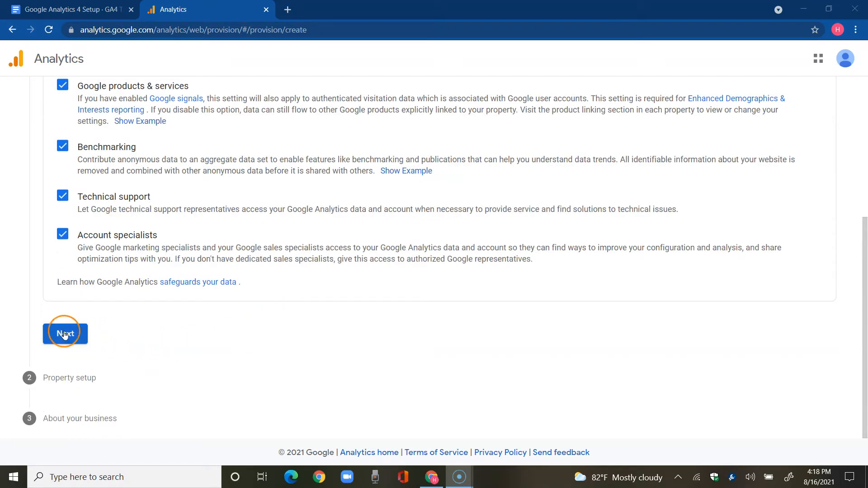
Name the property My-Testing-Website.com with New York Time as the reporting time zone
{"action": "left_click", "coordinate": [65, 333]}
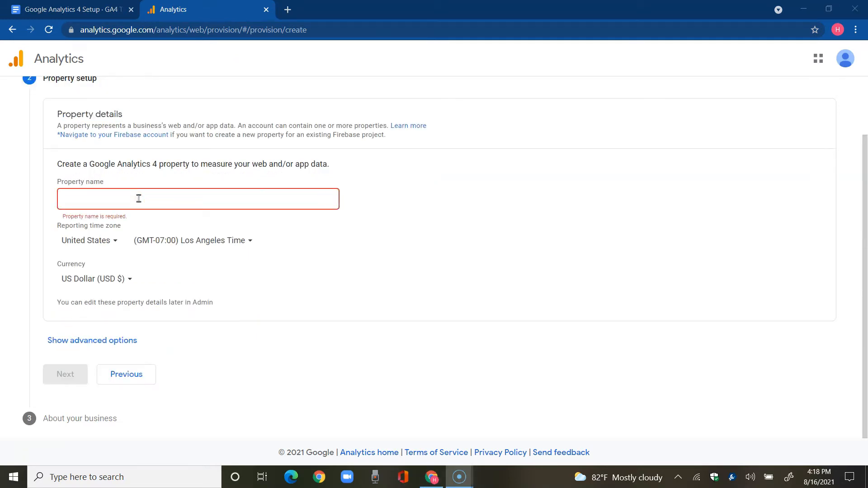
{"action": "type", "text": "M"}
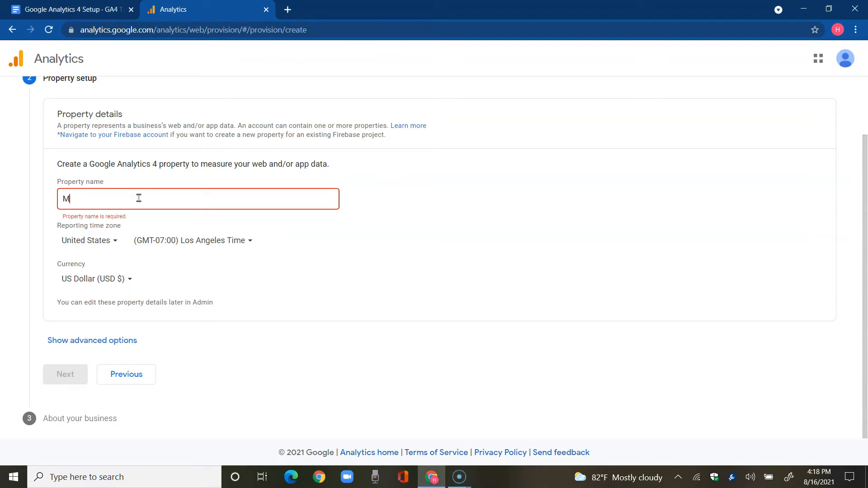
{"action": "type", "text": "y-Testing-Website.com"}
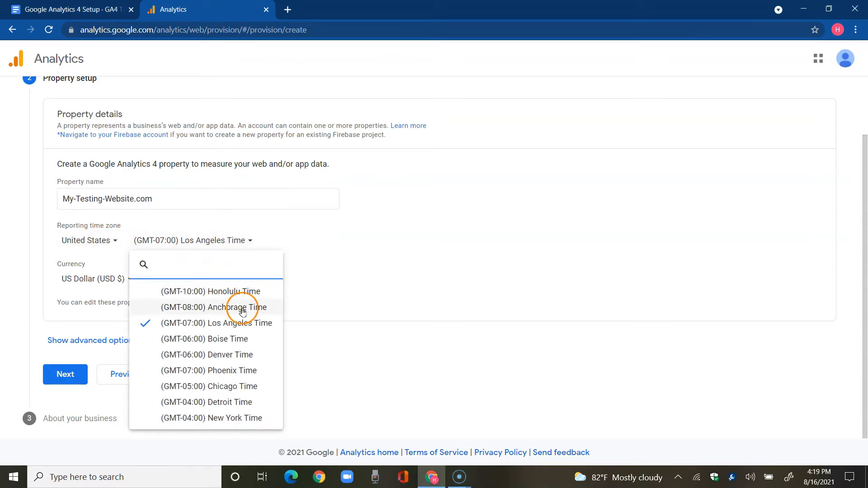
{"action": "mouse_move", "coordinate": [232, 418]}
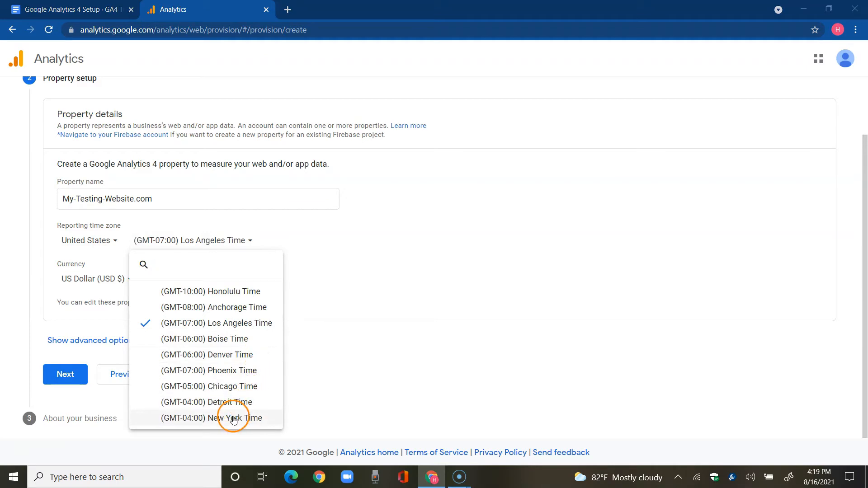
{"action": "left_click", "coordinate": [215, 417]}
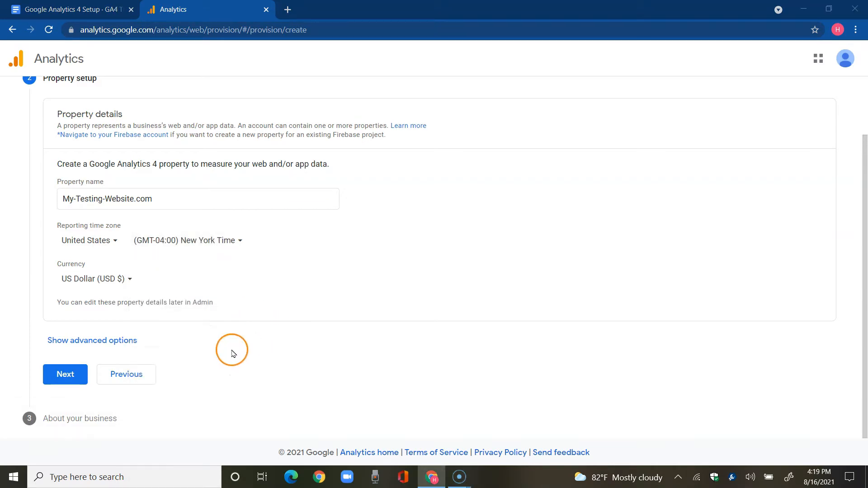
In advanced options, try the Universal Analytics toggle, then leave it switched off
{"action": "left_click", "coordinate": [91, 340]}
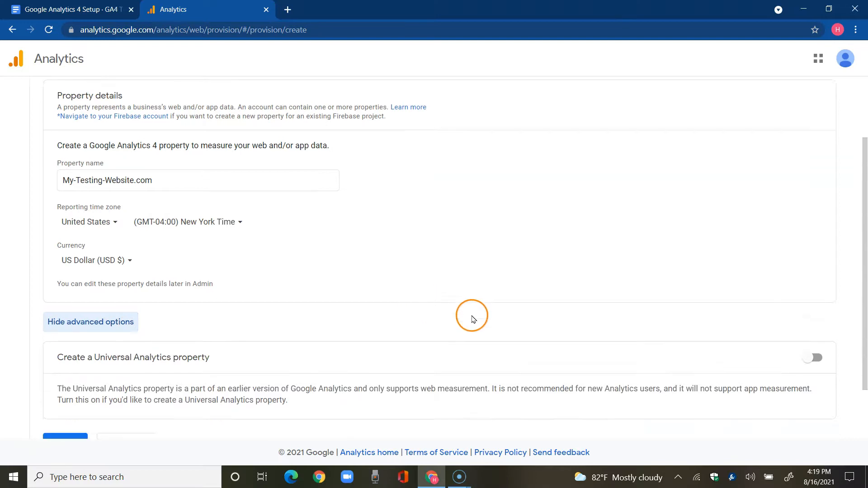
{"action": "scroll", "scroll_direction": "down", "scroll_amount": 3}
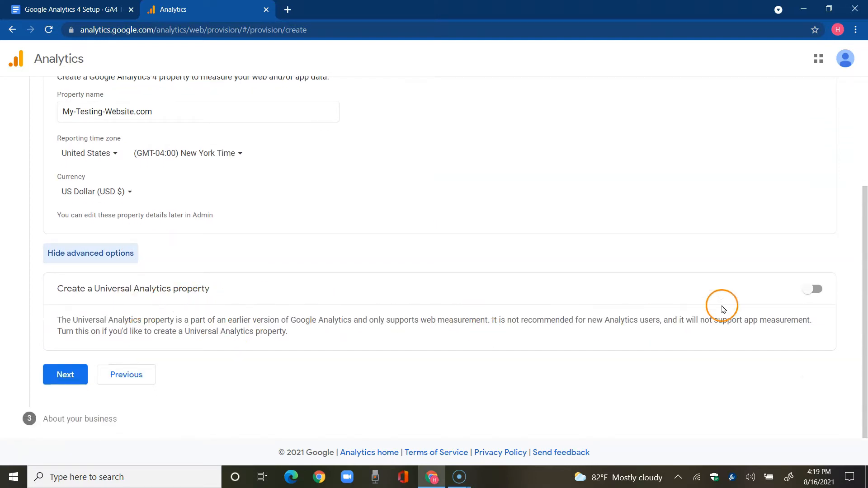
{"action": "left_click", "coordinate": [811, 288]}
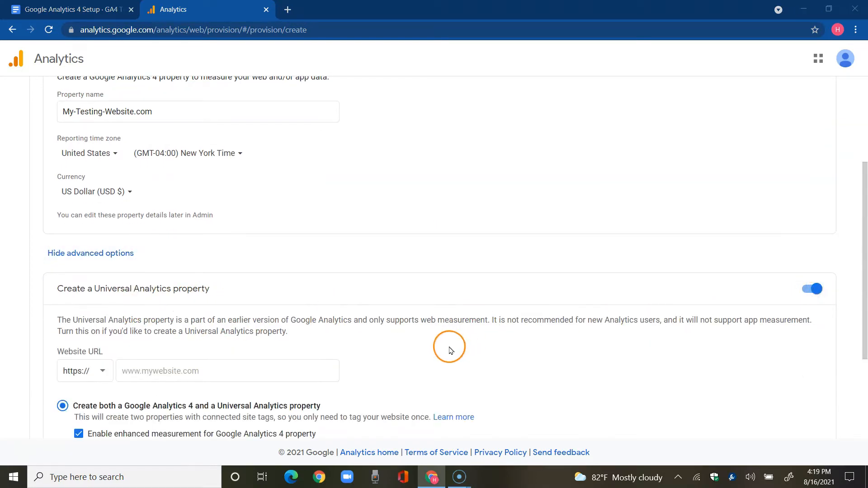
{"action": "scroll", "scroll_direction": "down", "scroll_amount": 3}
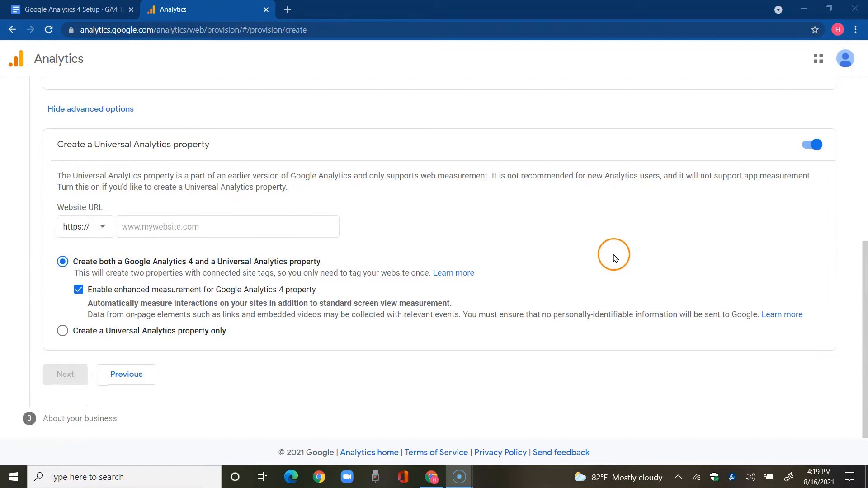
{"action": "mouse_move", "coordinate": [605, 246]}
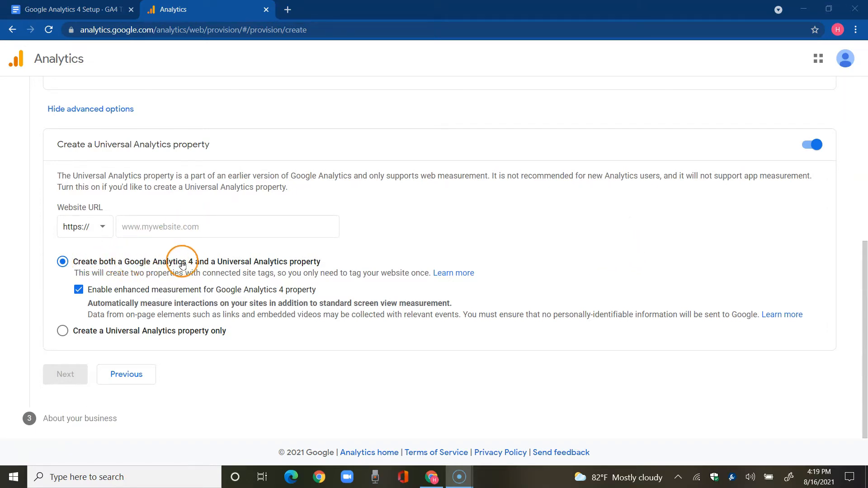
{"action": "mouse_move", "coordinate": [276, 265]}
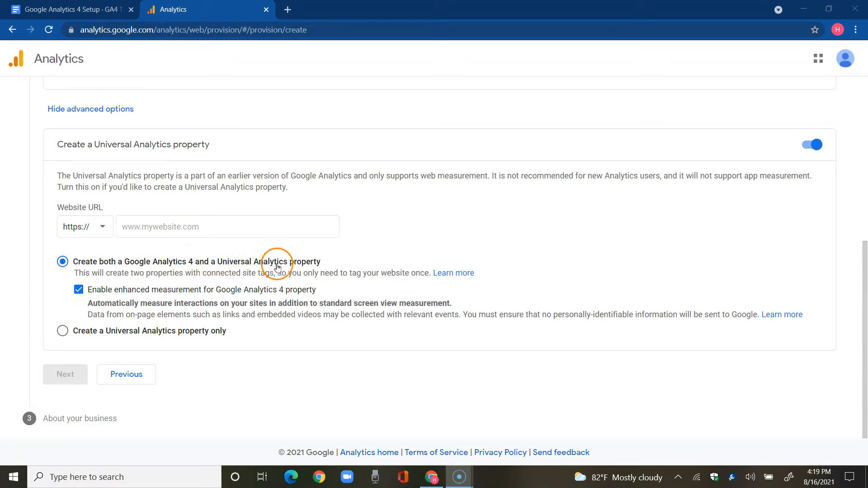
{"action": "mouse_move", "coordinate": [179, 336]}
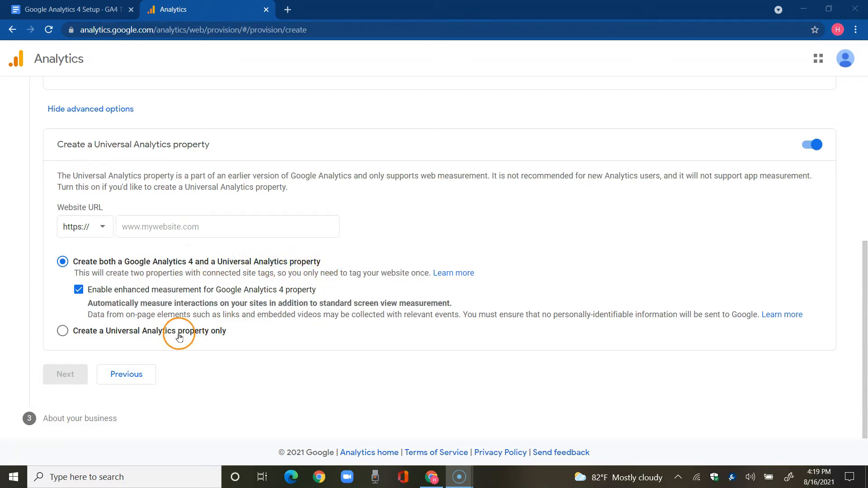
{"action": "left_click", "coordinate": [62, 331]}
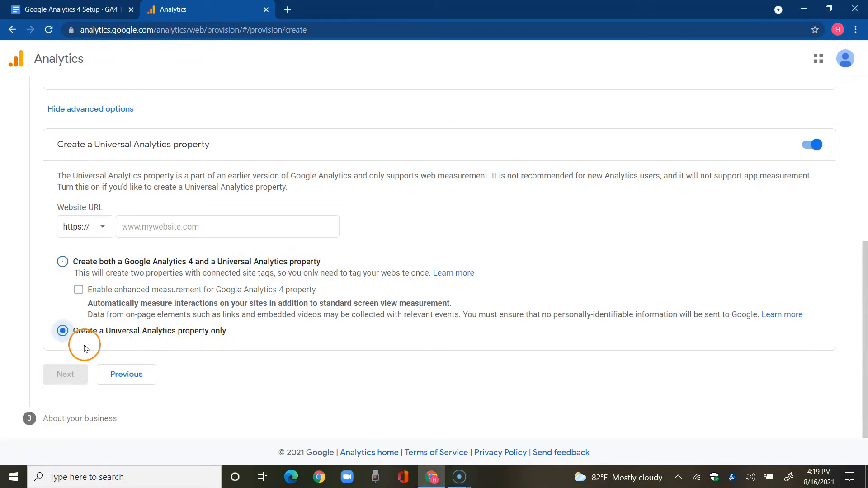
{"action": "mouse_move", "coordinate": [215, 343]}
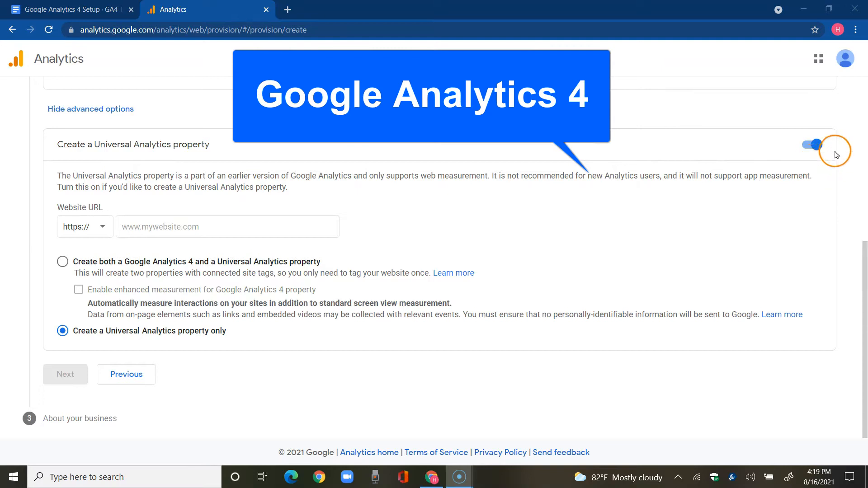
{"action": "left_click", "coordinate": [811, 144]}
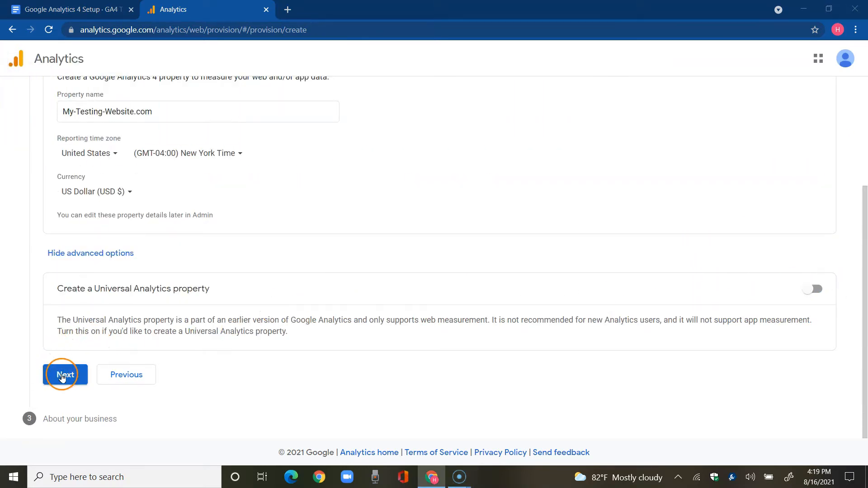
Set industry to Business & Industrial, size Small, and tick the intended uses
{"action": "left_click", "coordinate": [65, 375]}
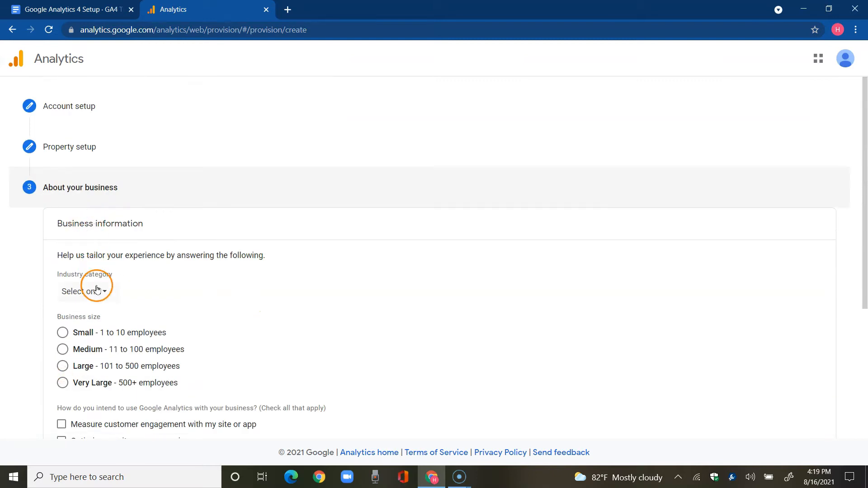
{"action": "left_click", "coordinate": [84, 291]}
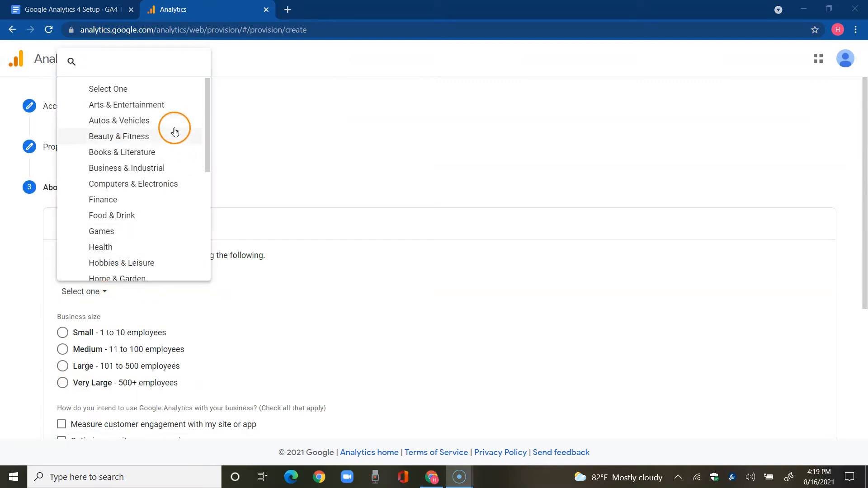
{"action": "mouse_move", "coordinate": [131, 168]}
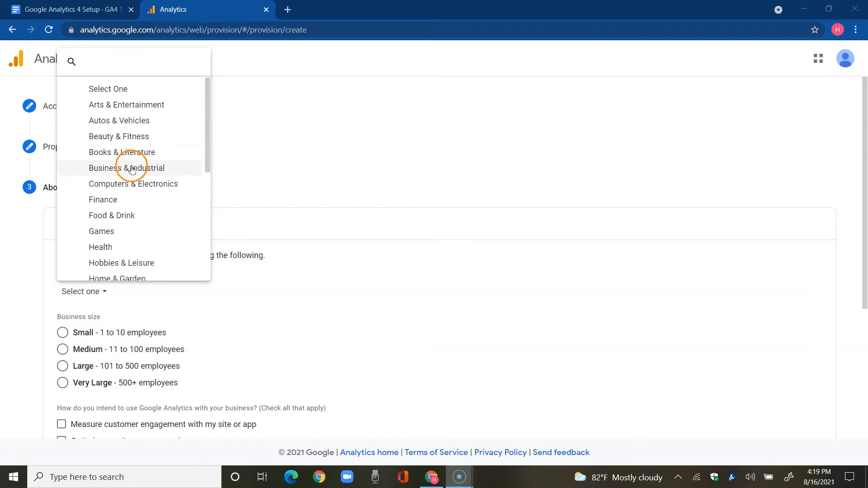
{"action": "left_click", "coordinate": [130, 167]}
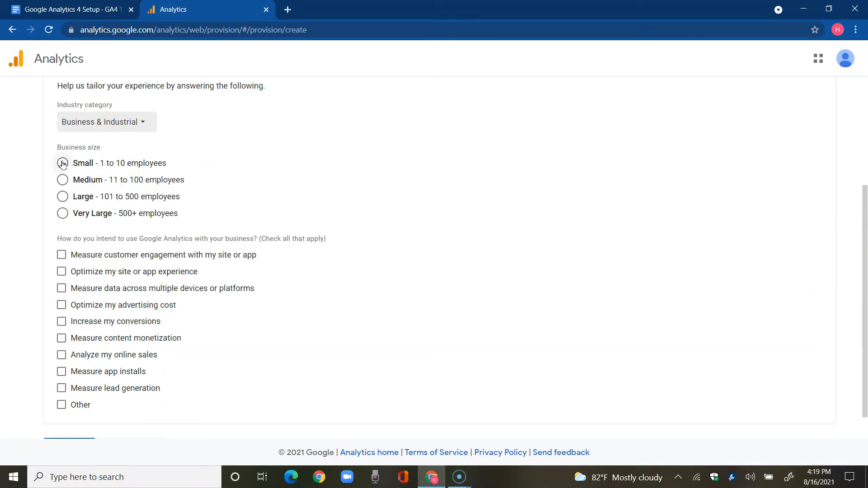
{"action": "left_click", "coordinate": [62, 163]}
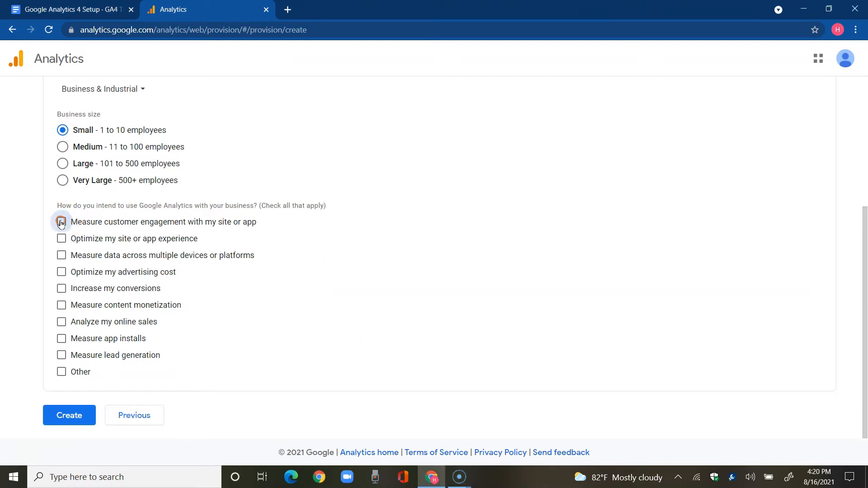
{"action": "left_click", "coordinate": [61, 238]}
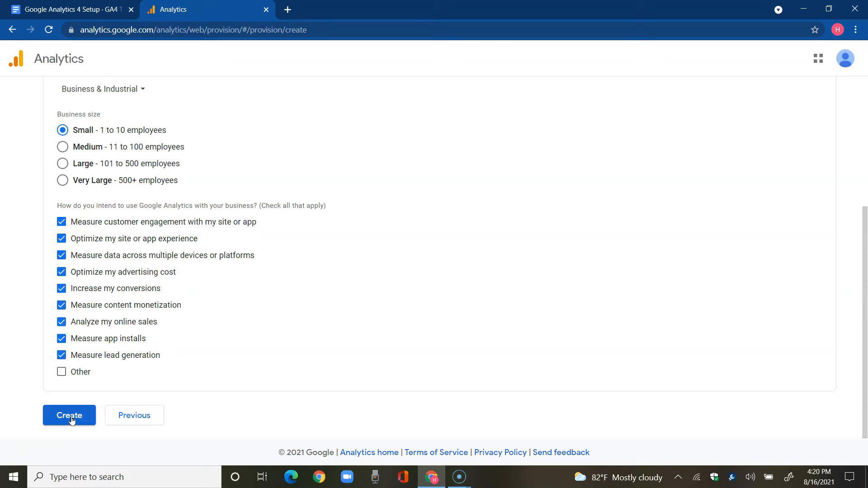
Submit with Create, then scroll and accept the Terms of Service and data protection terms
{"action": "left_click", "coordinate": [69, 415]}
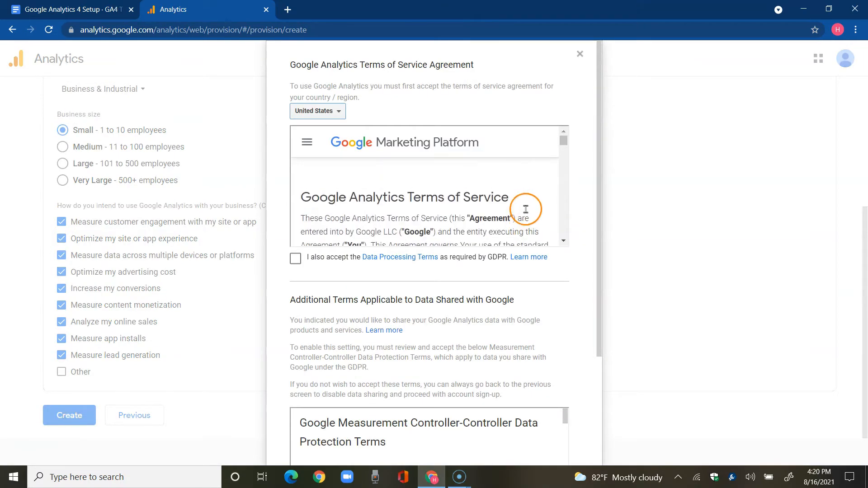
{"action": "mouse_move", "coordinate": [407, 75]}
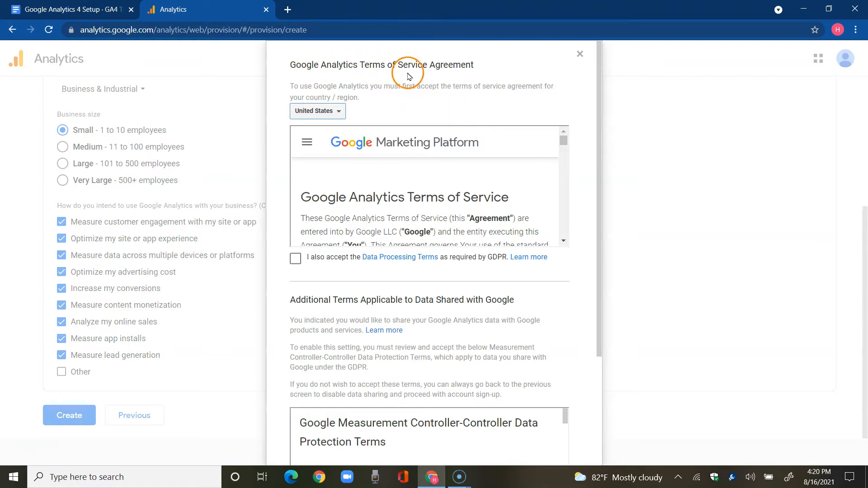
{"action": "scroll", "scroll_direction": "down", "scroll_amount": 3}
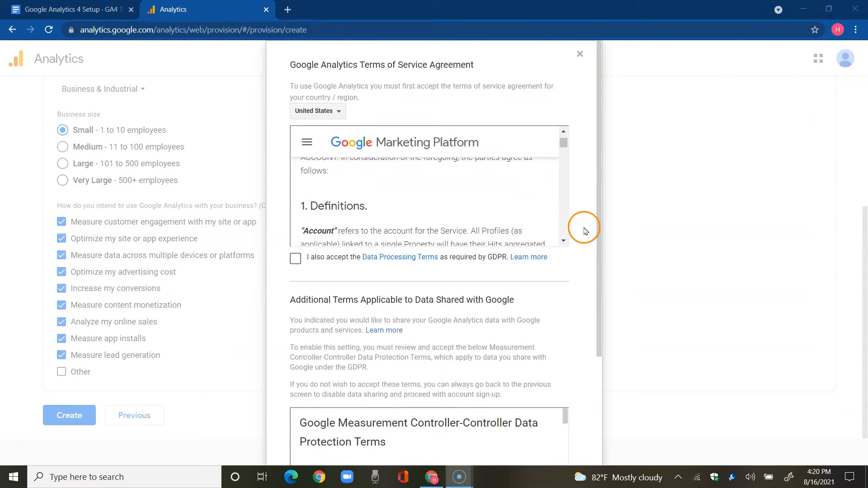
{"action": "mouse_move", "coordinate": [532, 199]}
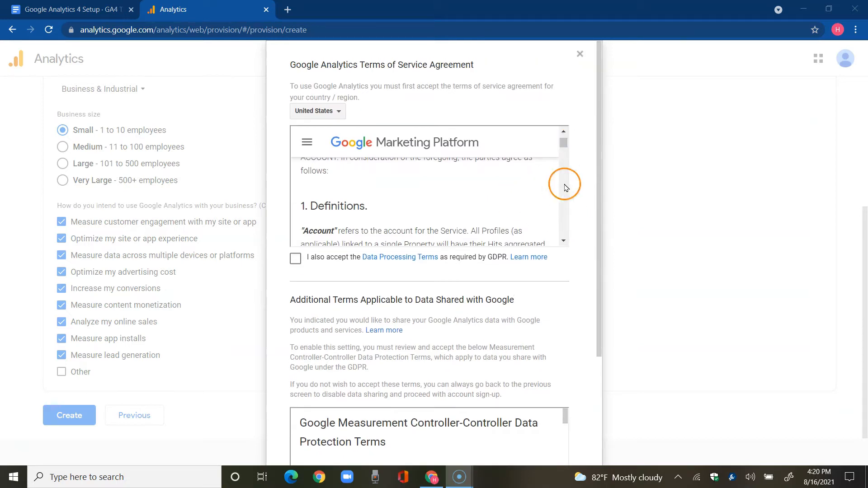
{"action": "mouse_move", "coordinate": [577, 176]}
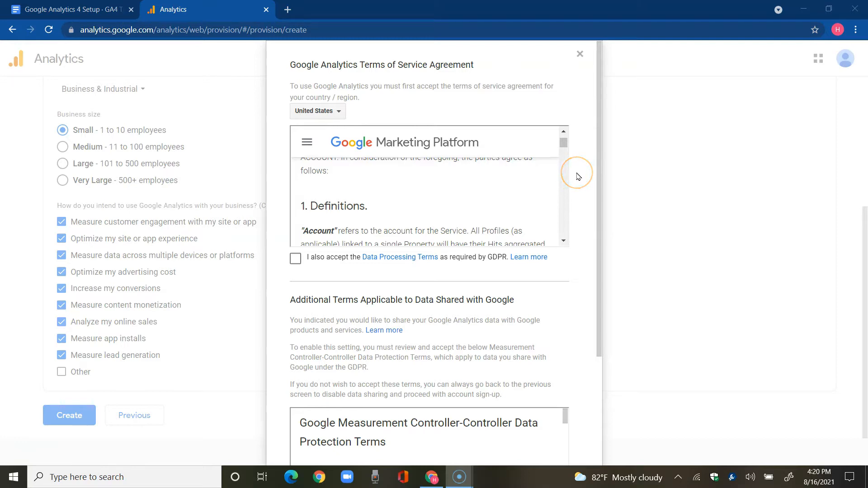
{"action": "mouse_move", "coordinate": [405, 277]}
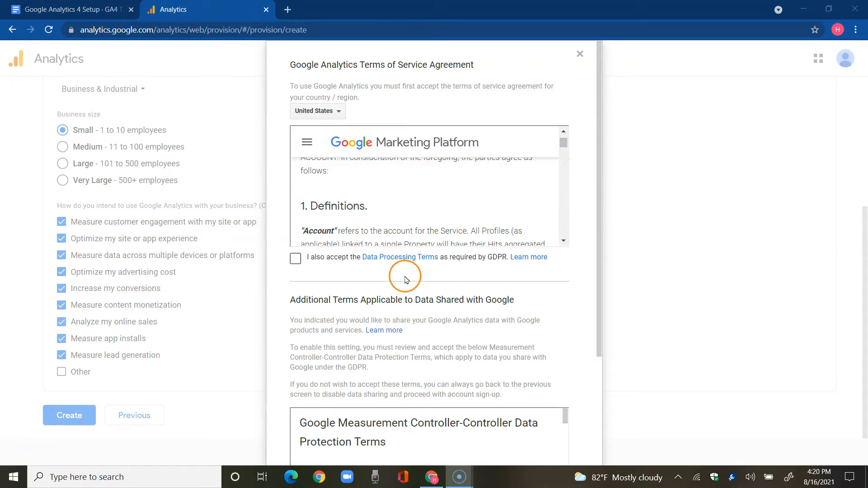
{"action": "mouse_move", "coordinate": [544, 229]}
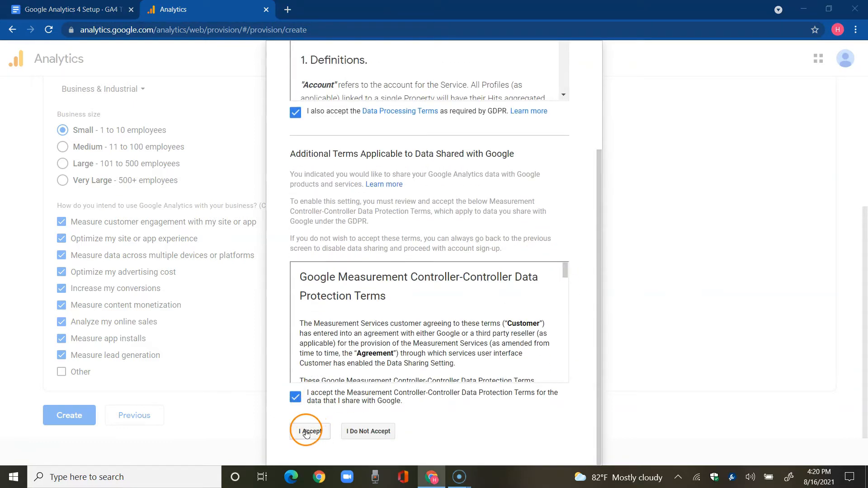
{"action": "left_click", "coordinate": [310, 431]}
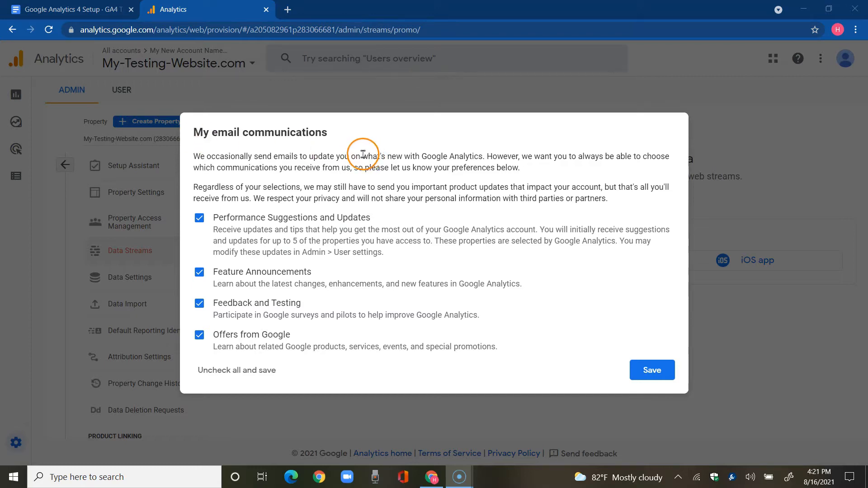
Save the preferences in the My email communications dialog
{"action": "left_click", "coordinate": [199, 218]}
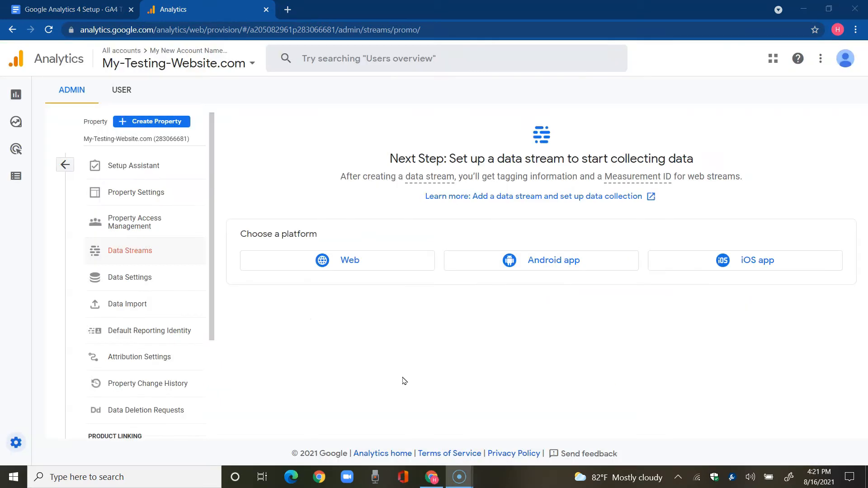
{"action": "left_click", "coordinate": [399, 380]}
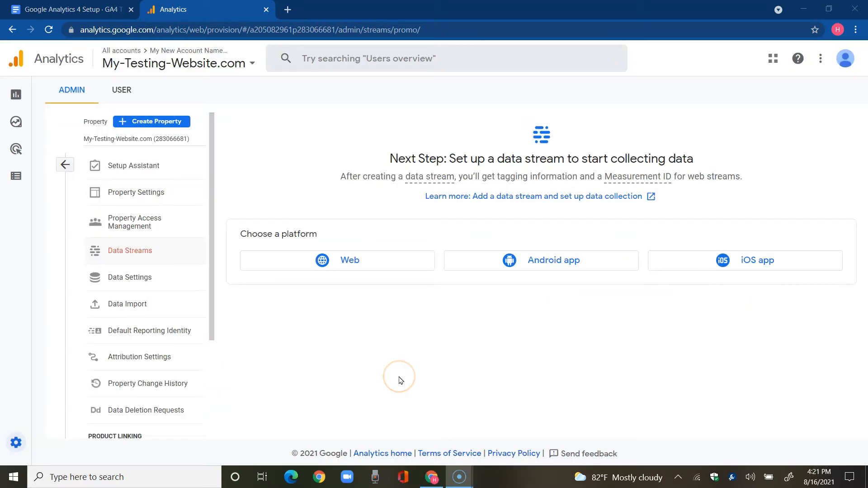
{"action": "mouse_move", "coordinate": [400, 380]}
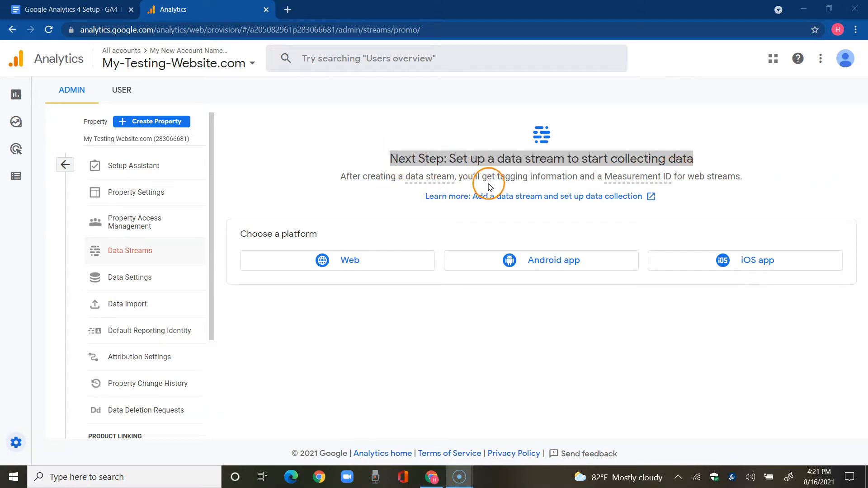
{"action": "mouse_move", "coordinate": [572, 181]}
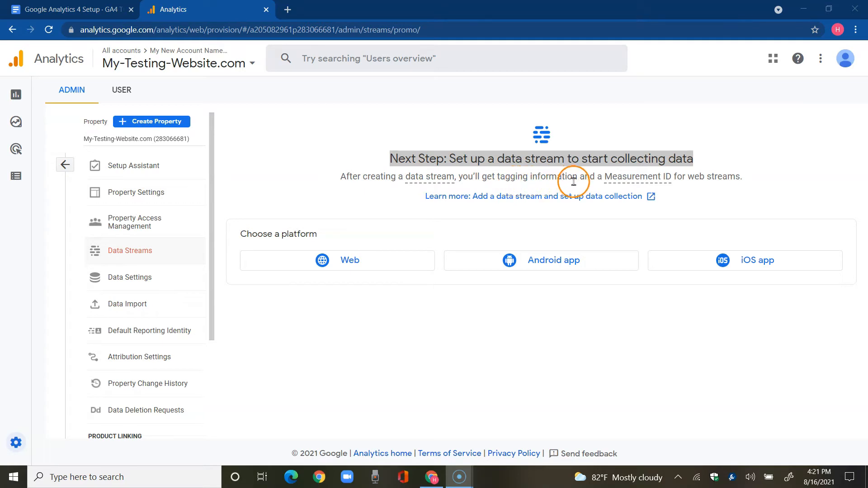
{"action": "mouse_move", "coordinate": [716, 187]}
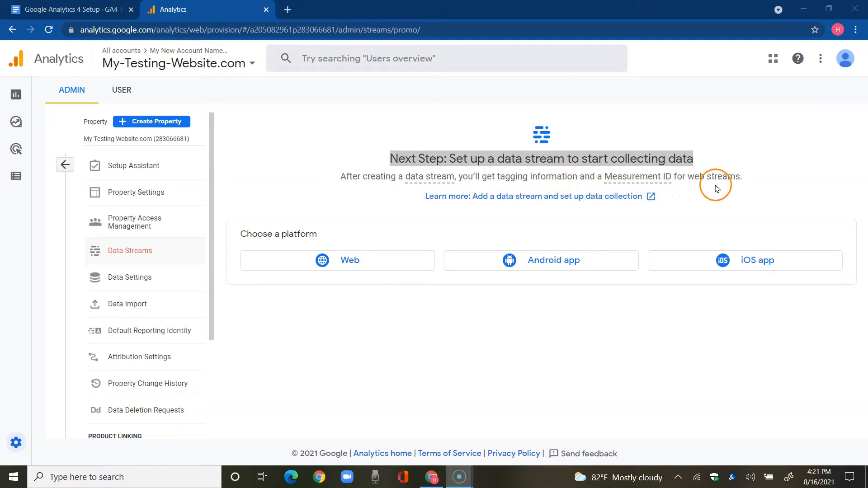
{"action": "mouse_move", "coordinate": [346, 288]}
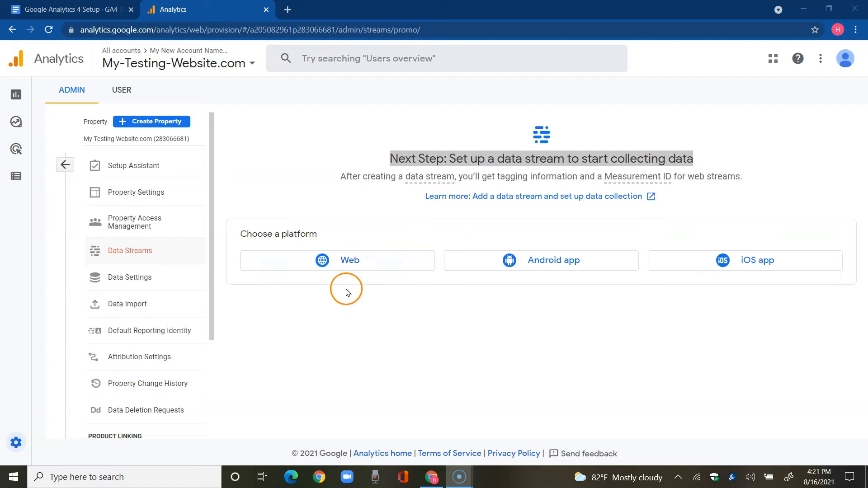
{"action": "mouse_move", "coordinate": [320, 242]}
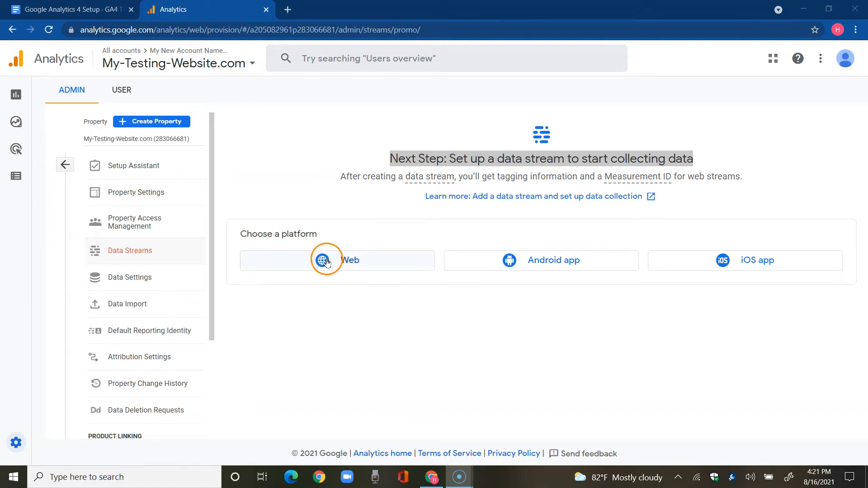
Choose Web, enter URL my-testing-website.com and stream name My-Testing-Website.com
{"action": "left_click", "coordinate": [337, 261]}
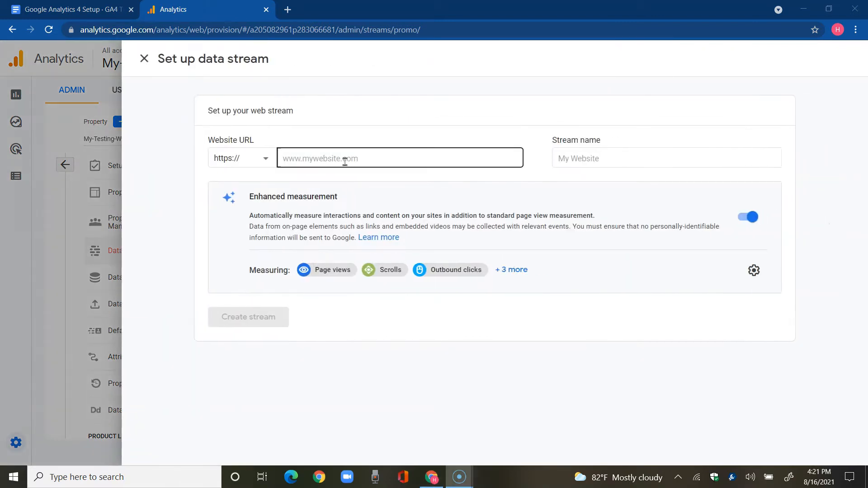
{"action": "left_click", "coordinate": [399, 158]}
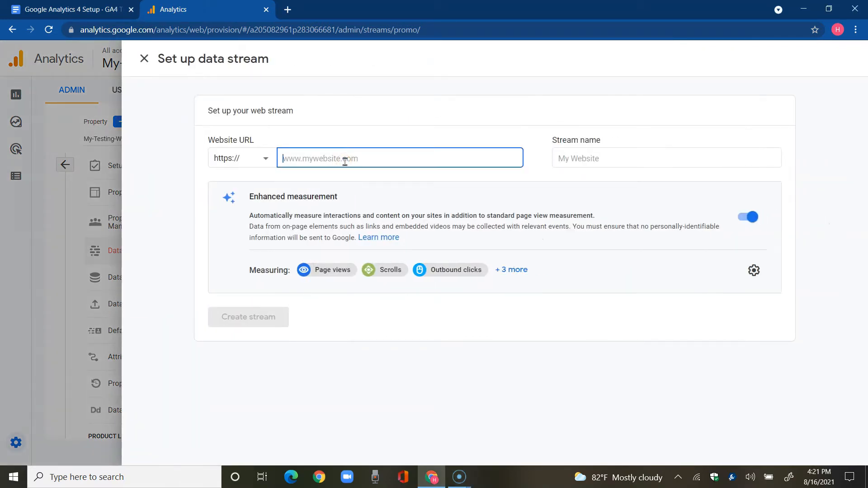
{"action": "type", "text": "m"}
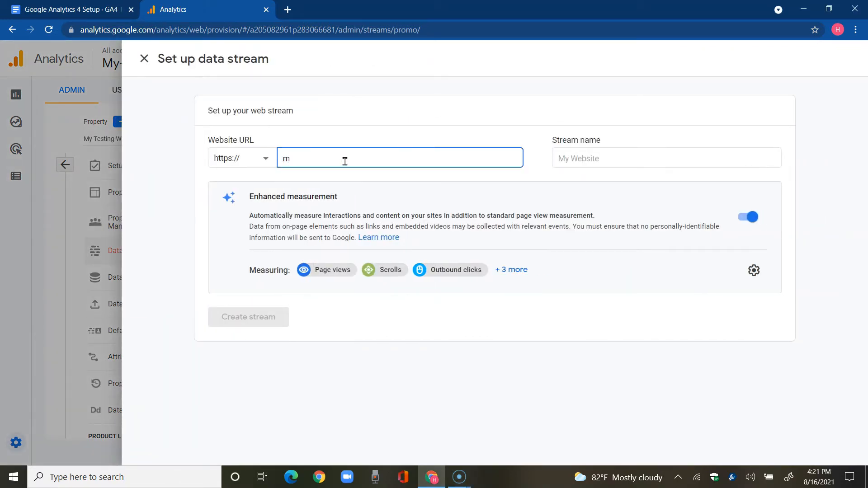
{"action": "type", "text": "My-T"}
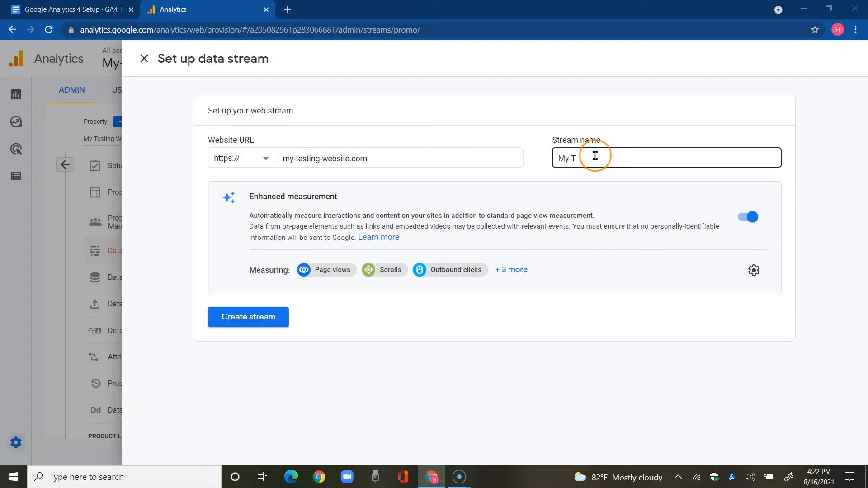
{"action": "type", "text": "est"}
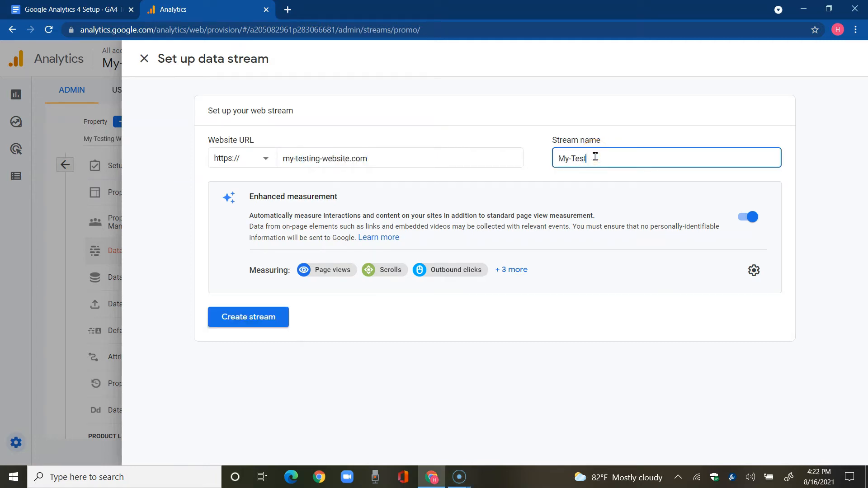
{"action": "type", "text": "ing-Website.com"}
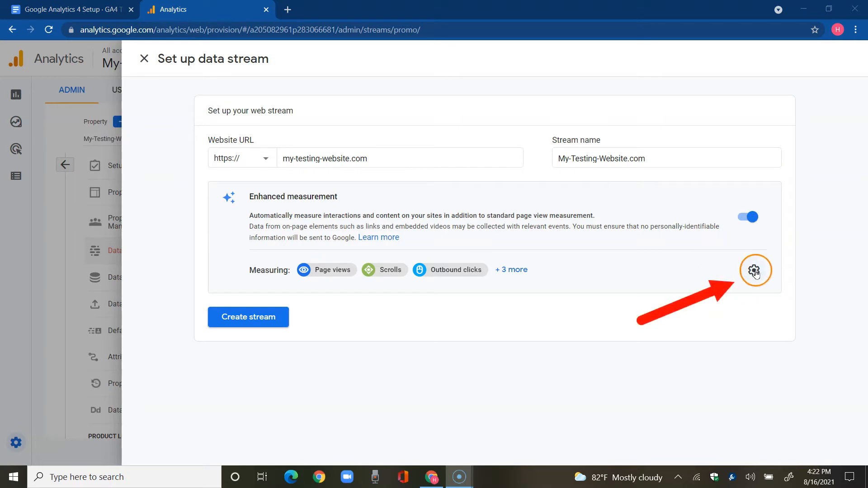
Open the Enhanced measurement settings, with page views, scrolls, outbound clicks, search, video and downloads enabled
{"action": "left_click", "coordinate": [754, 270]}
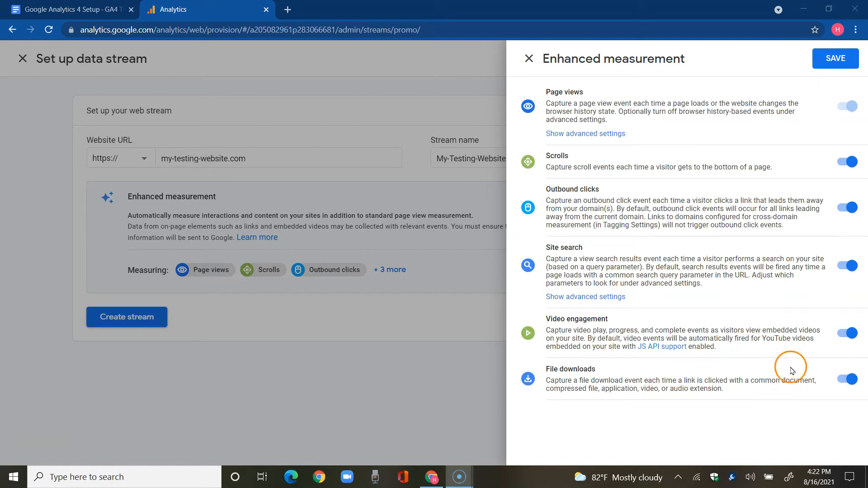
{"action": "left_click", "coordinate": [848, 208]}
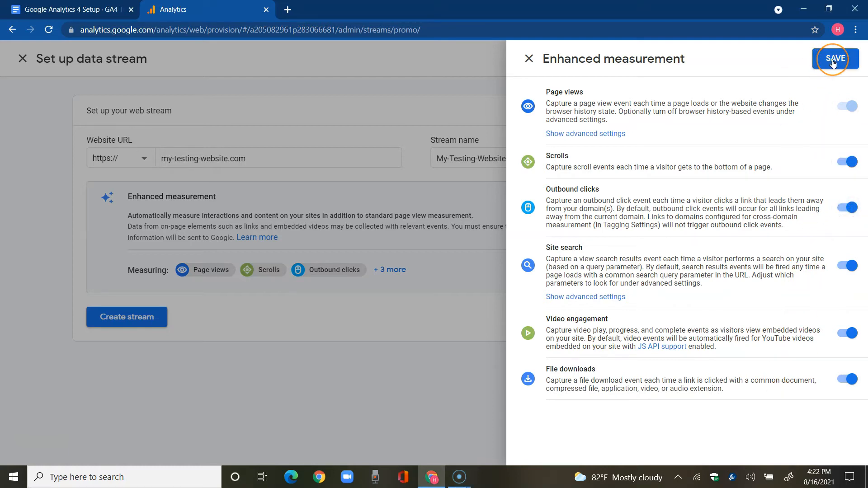
Save the enhanced measurement settings, creating the web stream with Measurement ID G-37K0TJ8EWJ
{"action": "left_click", "coordinate": [835, 58]}
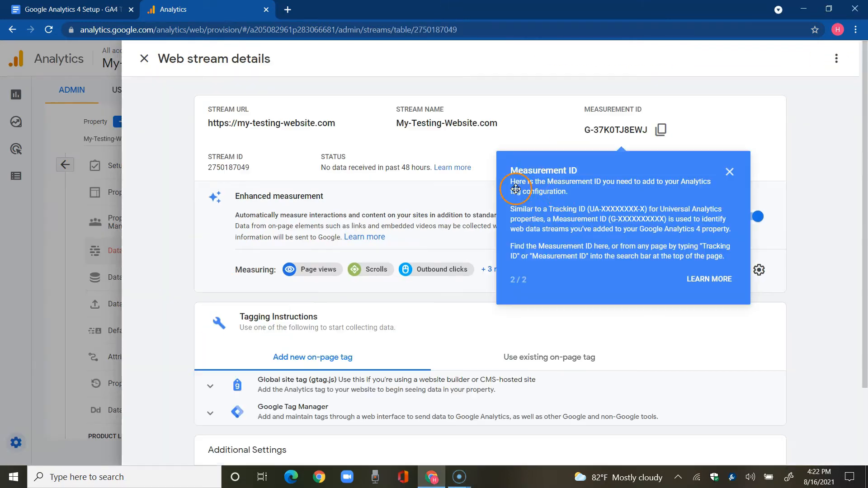
{"action": "mouse_move", "coordinate": [624, 195]}
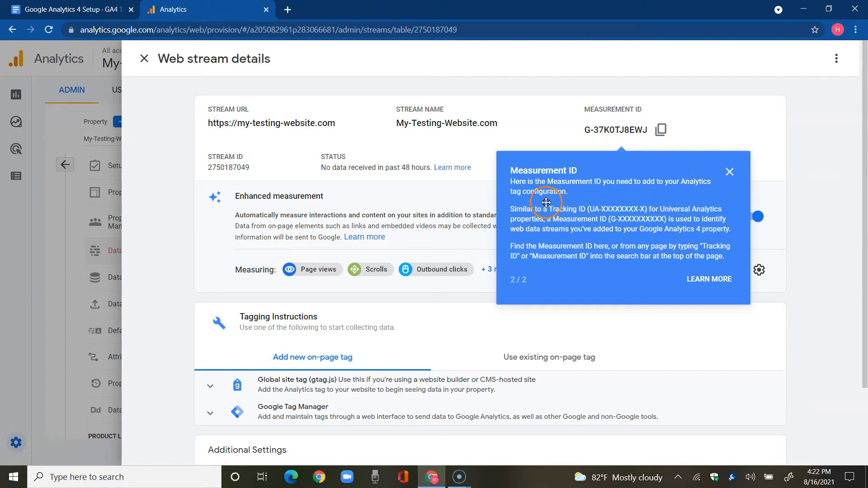
{"action": "mouse_move", "coordinate": [730, 172]}
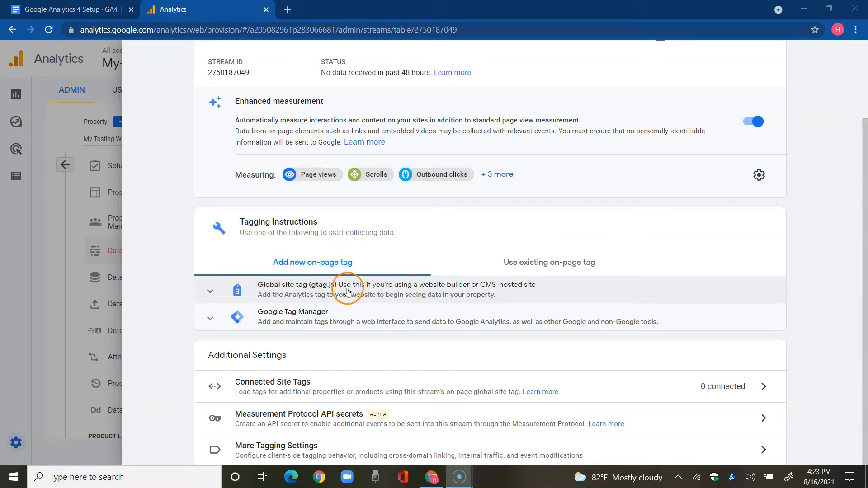
{"action": "mouse_move", "coordinate": [466, 290]}
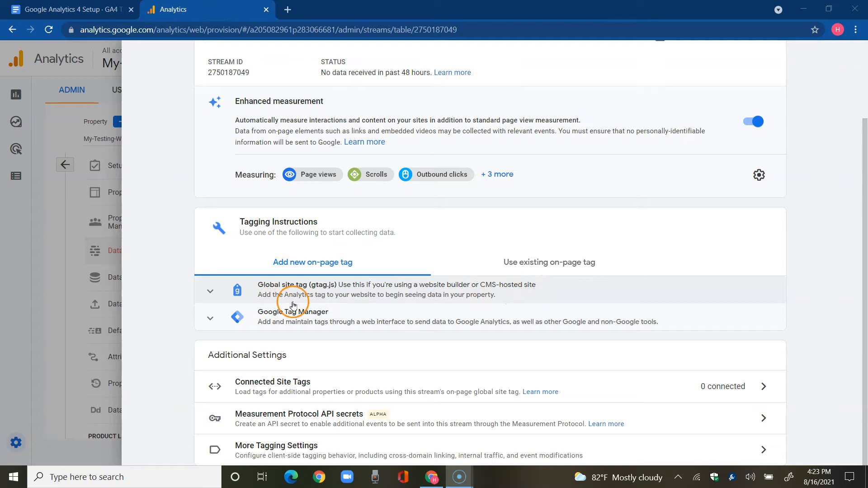
{"action": "mouse_move", "coordinate": [406, 301]}
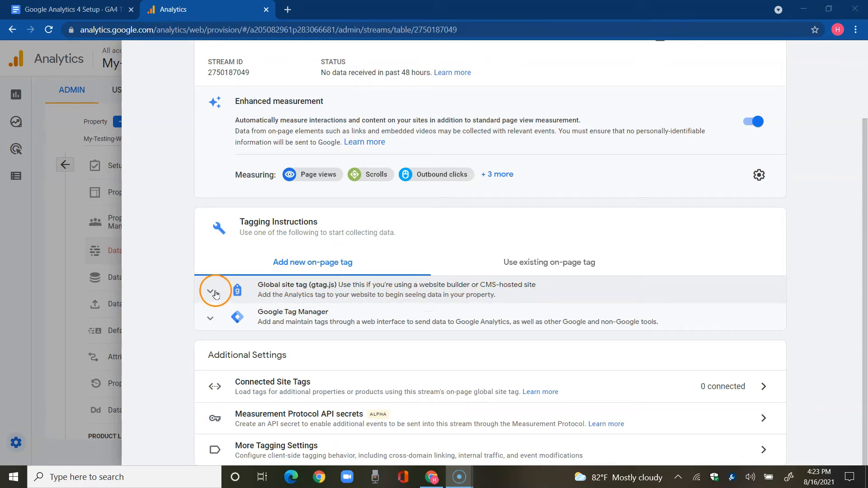
Expand Global site tag (gtag.js) to show the tracking snippet for G-37K0TJ8EWJ
{"action": "left_click", "coordinate": [209, 291]}
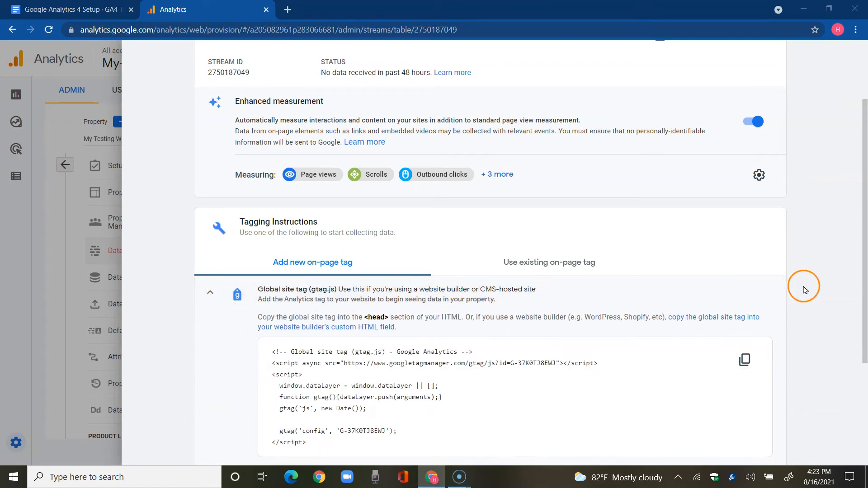
{"action": "scroll", "scroll_direction": "down", "scroll_amount": 3}
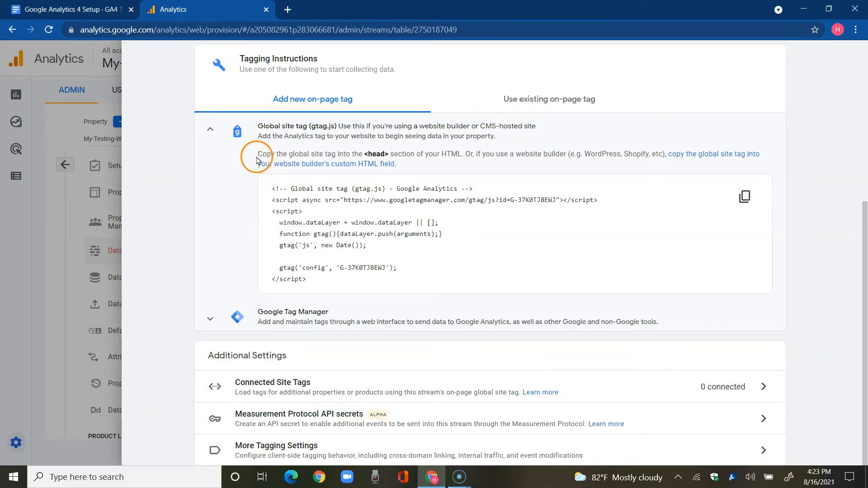
{"action": "mouse_move", "coordinate": [348, 157]}
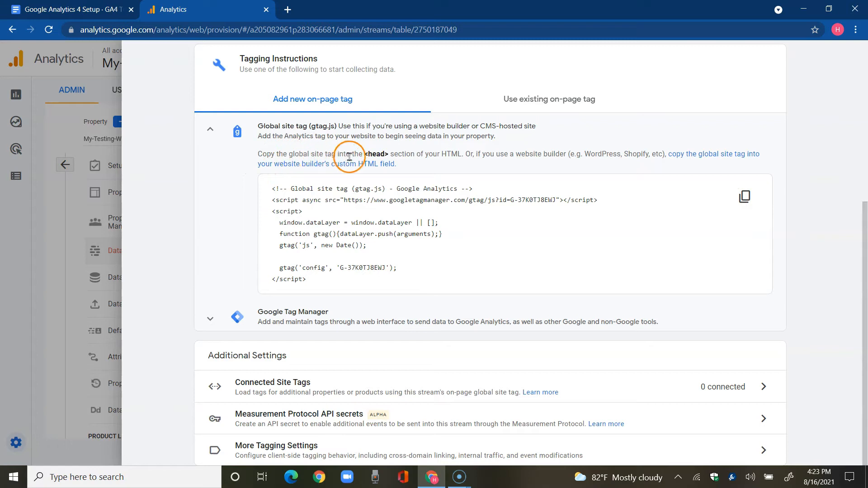
{"action": "mouse_move", "coordinate": [442, 157]}
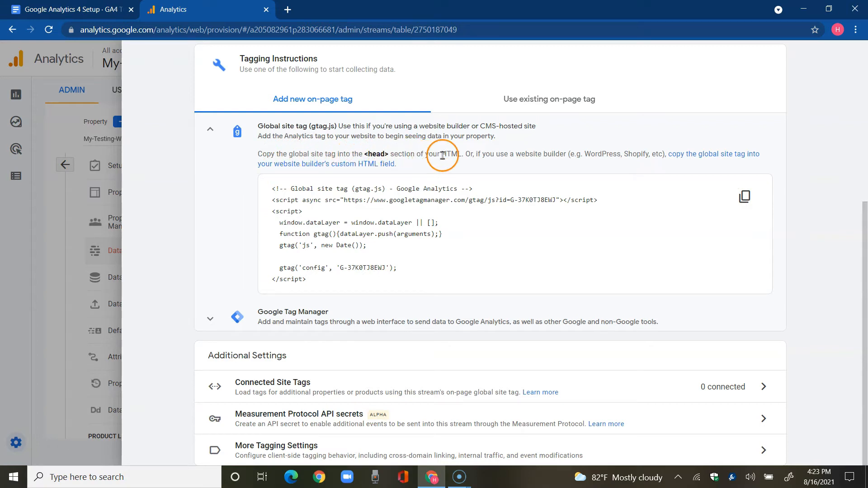
{"action": "mouse_move", "coordinate": [536, 165]}
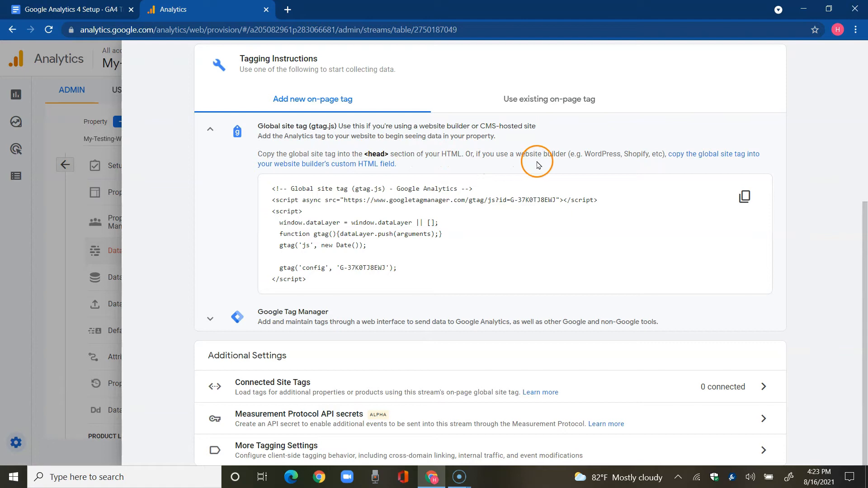
{"action": "mouse_move", "coordinate": [609, 163]}
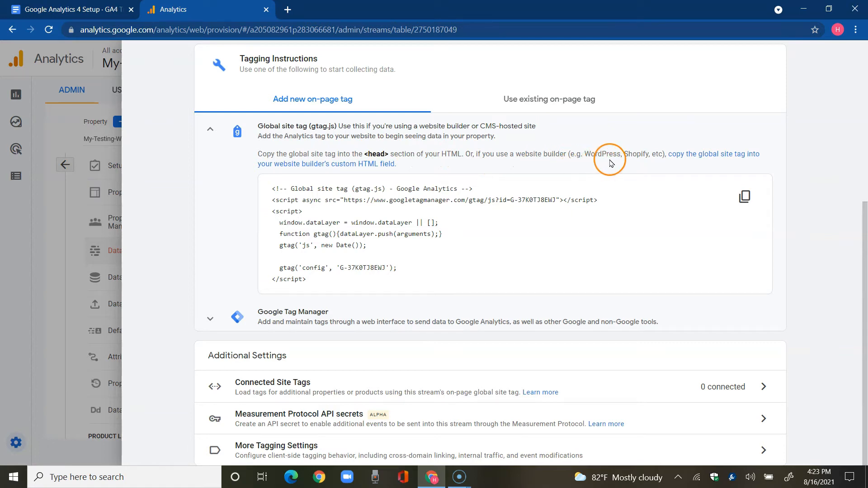
{"action": "mouse_move", "coordinate": [741, 165]}
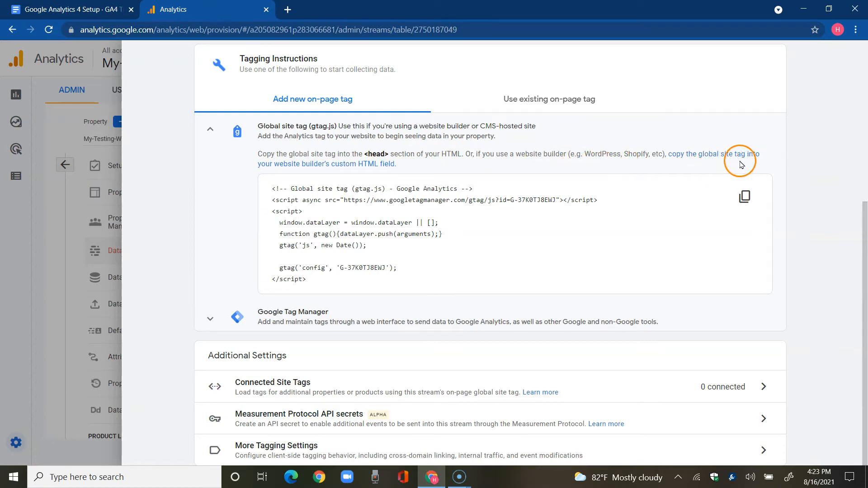
{"action": "mouse_move", "coordinate": [347, 176]}
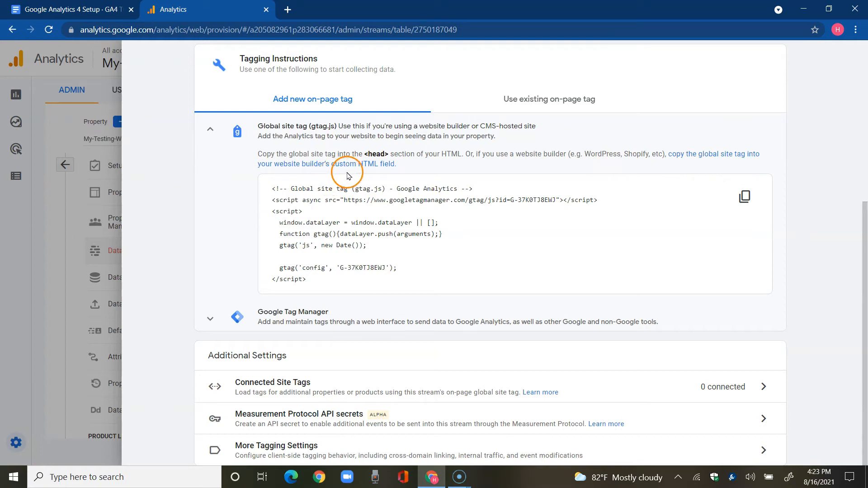
{"action": "mouse_move", "coordinate": [401, 170]}
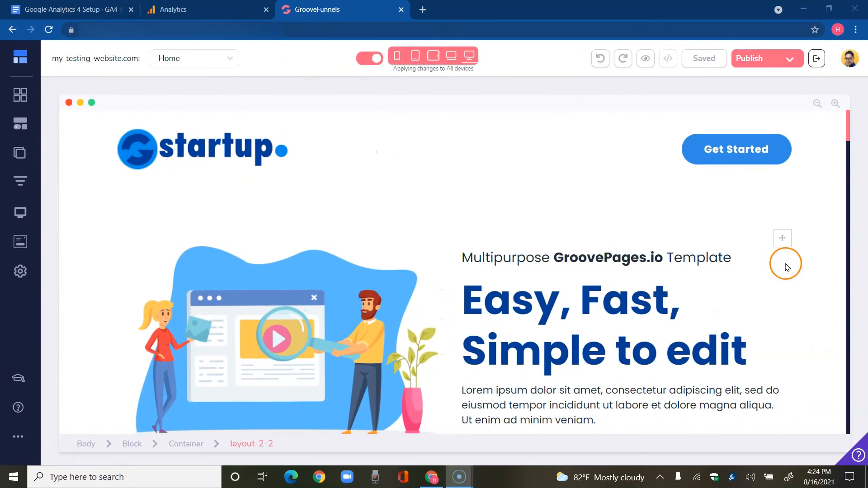
{"action": "scroll", "scroll_direction": "down", "scroll_amount": 3}
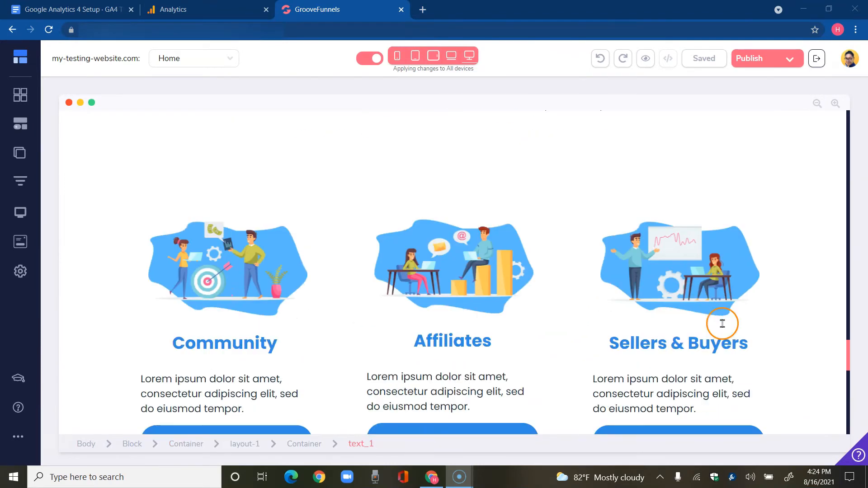
{"action": "scroll", "scroll_direction": "down", "scroll_amount": 3}
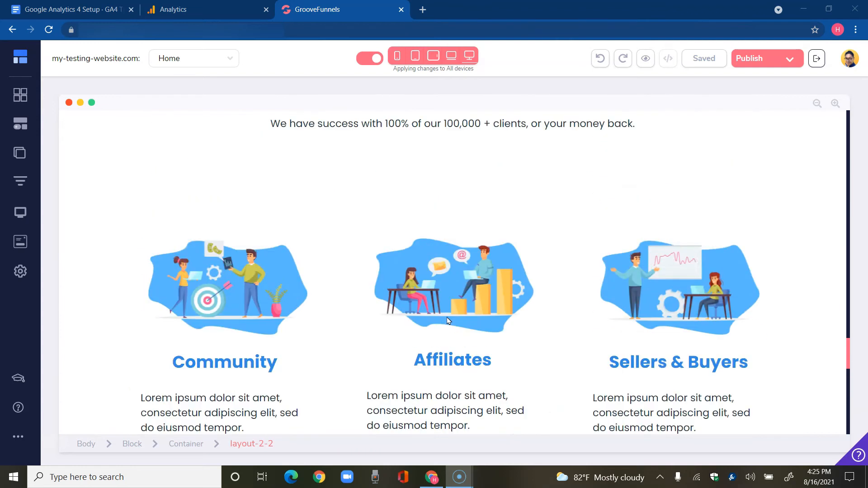
{"action": "scroll", "scroll_direction": "down", "scroll_amount": 3}
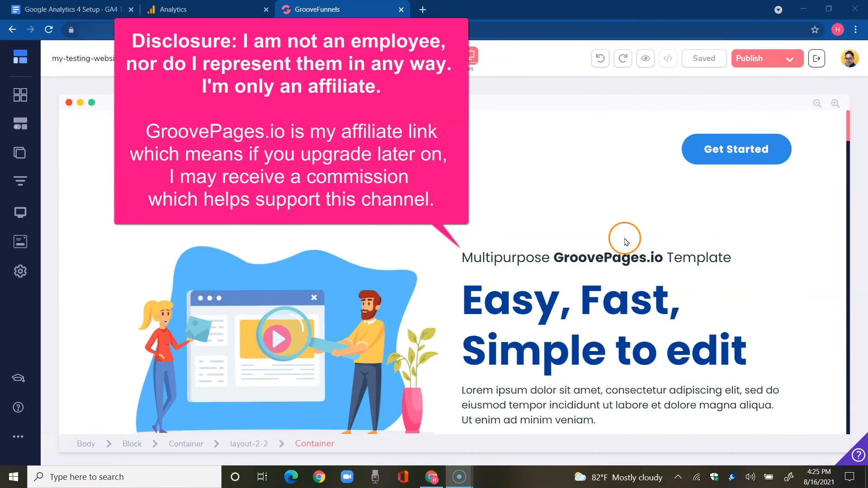
{"action": "left_click", "coordinate": [595, 258]}
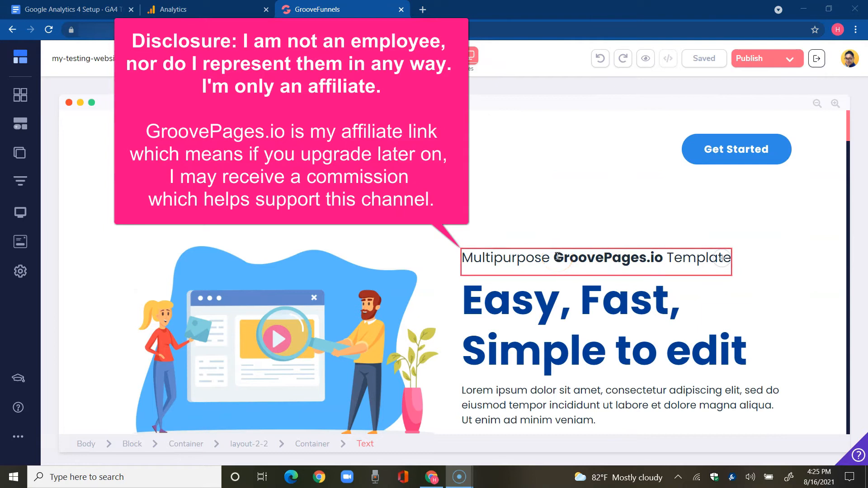
{"action": "double_click", "coordinate": [573, 259]}
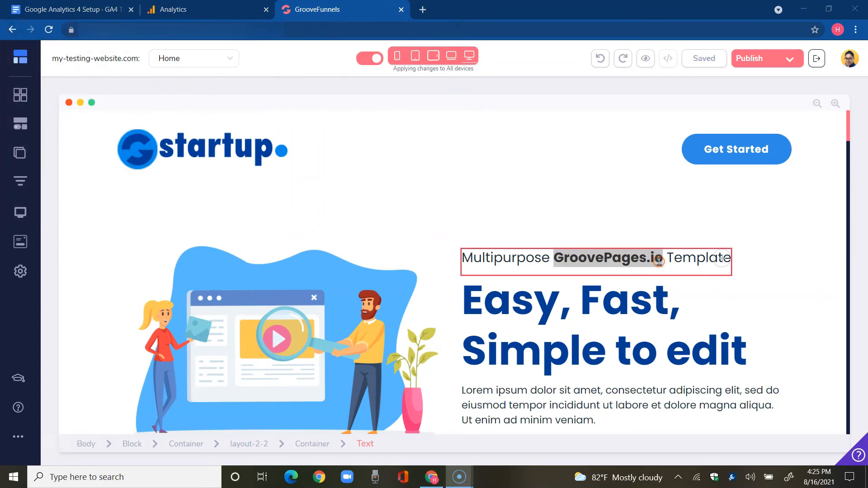
{"action": "left_click", "coordinate": [595, 262]}
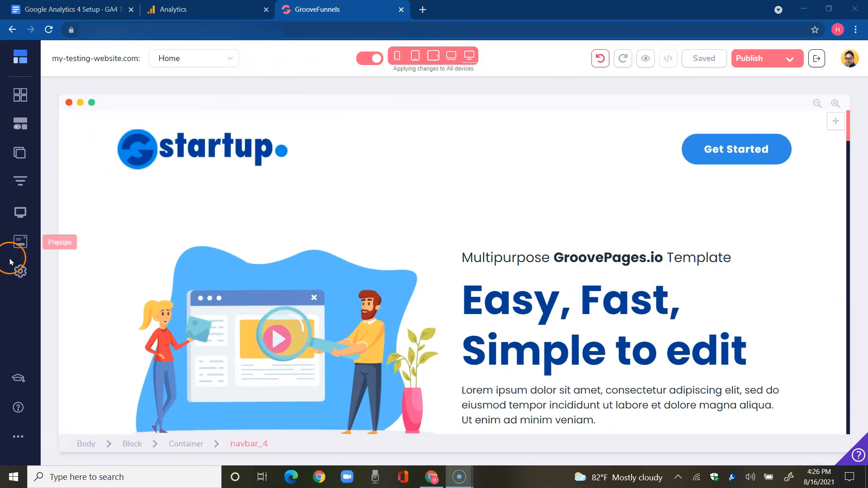
Paste the gtag snippet into Site settings' Include in <head> code field and save
{"action": "left_click", "coordinate": [20, 271]}
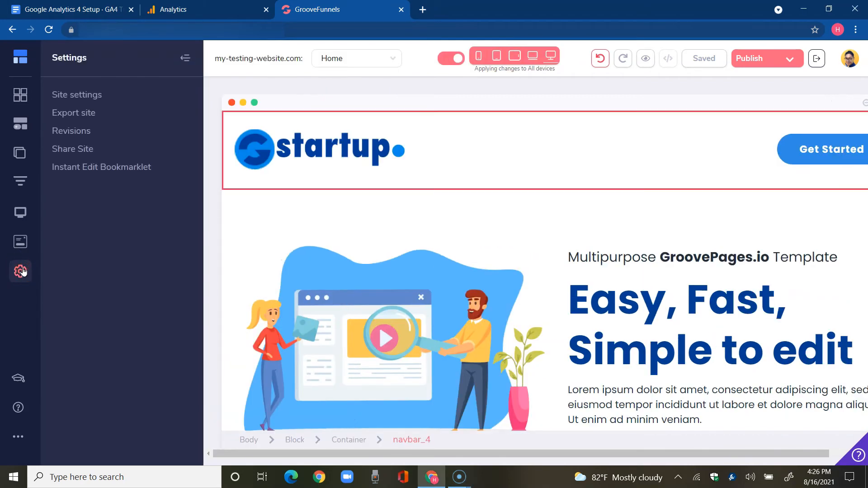
{"action": "left_click", "coordinate": [77, 95]}
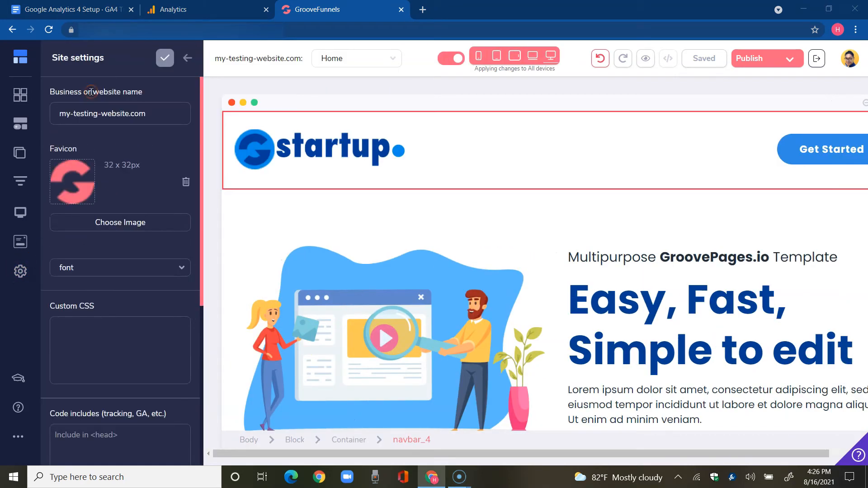
{"action": "scroll", "scroll_direction": "down", "scroll_amount": 3}
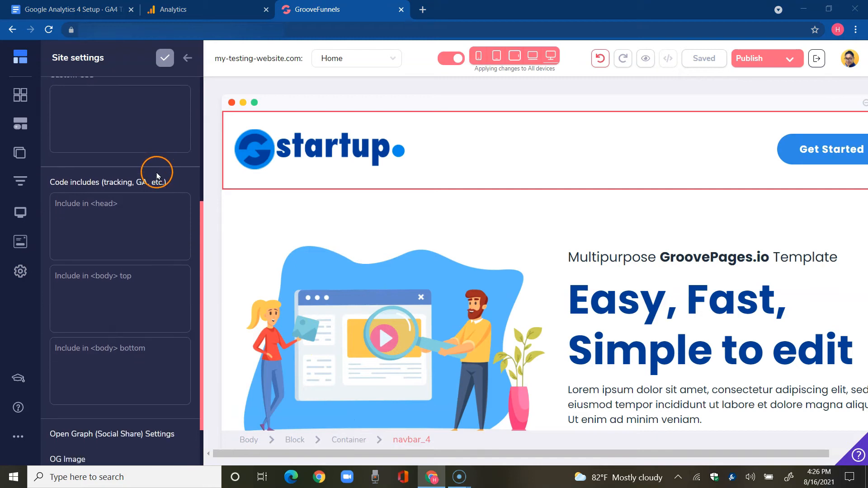
{"action": "scroll", "scroll_direction": "down", "scroll_amount": 3}
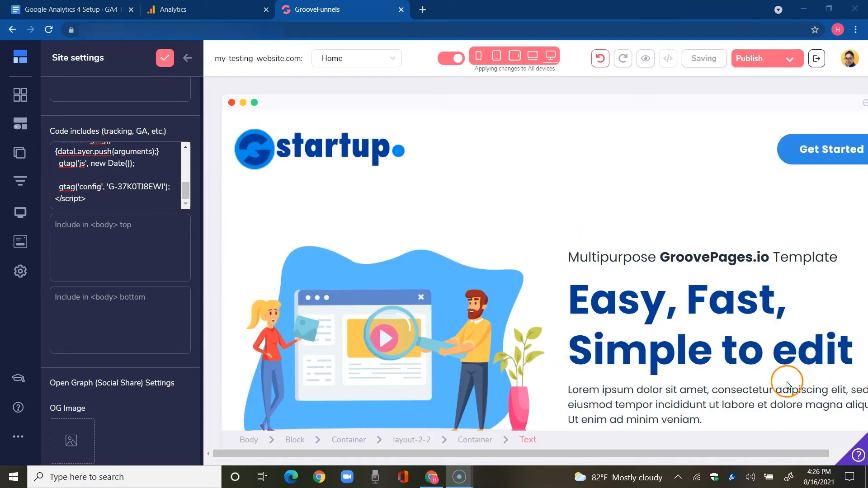
{"action": "left_click", "coordinate": [187, 58]}
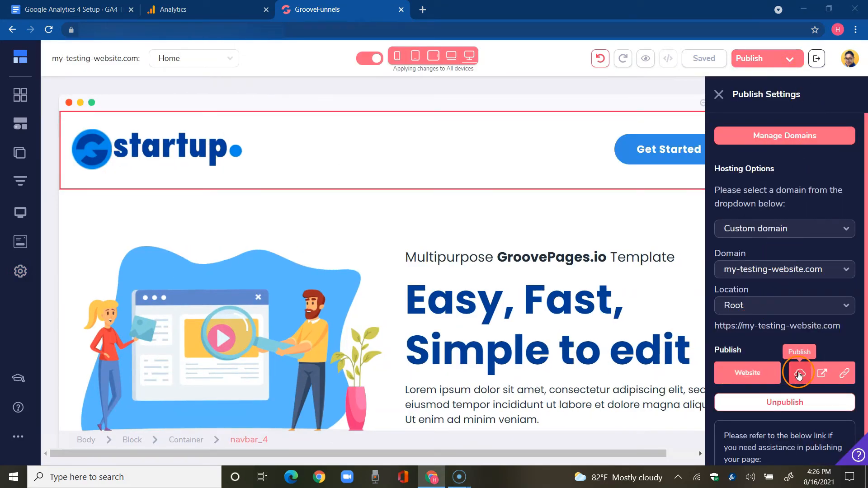
Publish the current page to the my-testing-website.com domain
{"action": "left_click", "coordinate": [798, 373]}
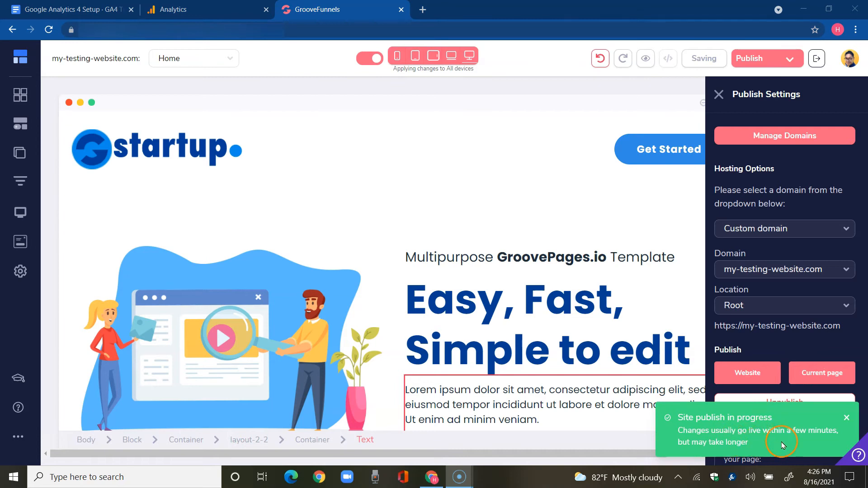
{"action": "mouse_move", "coordinate": [716, 437]}
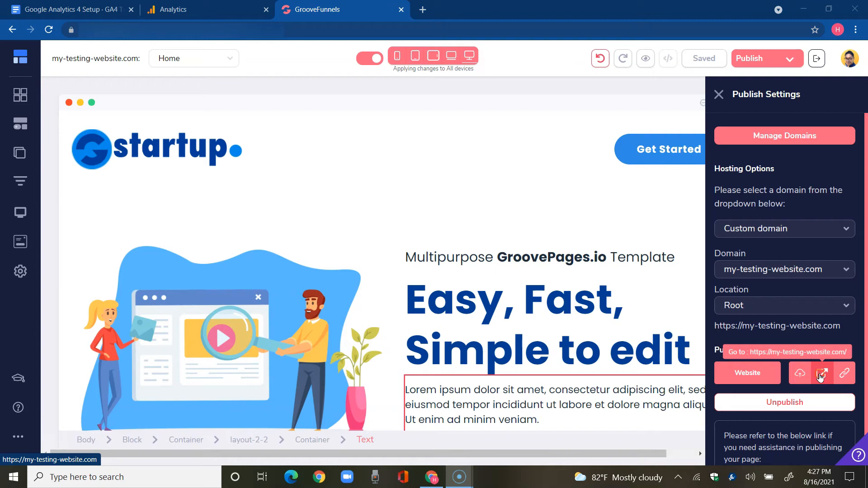
{"action": "left_click", "coordinate": [822, 373]}
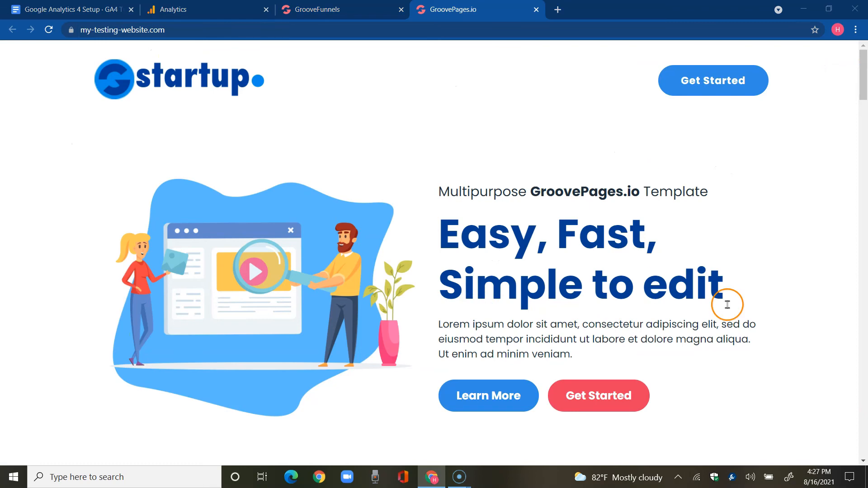
{"action": "scroll", "scroll_direction": "down", "scroll_amount": 3}
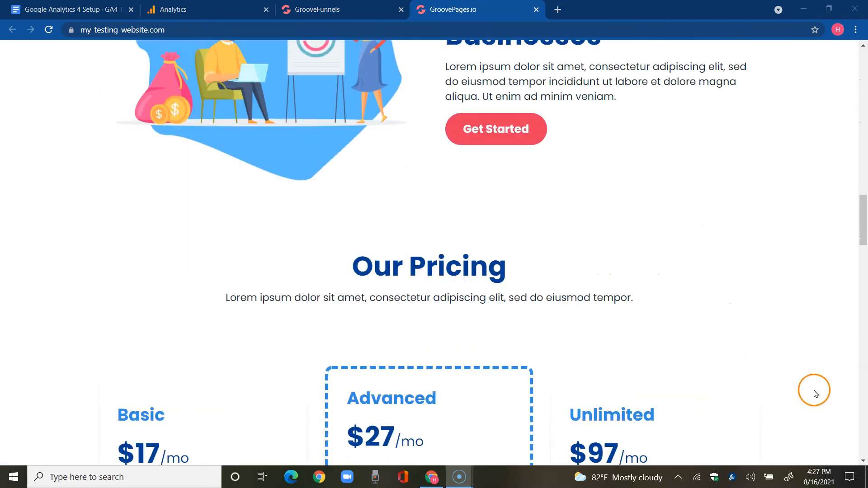
{"action": "scroll", "scroll_direction": "down", "scroll_amount": 3}
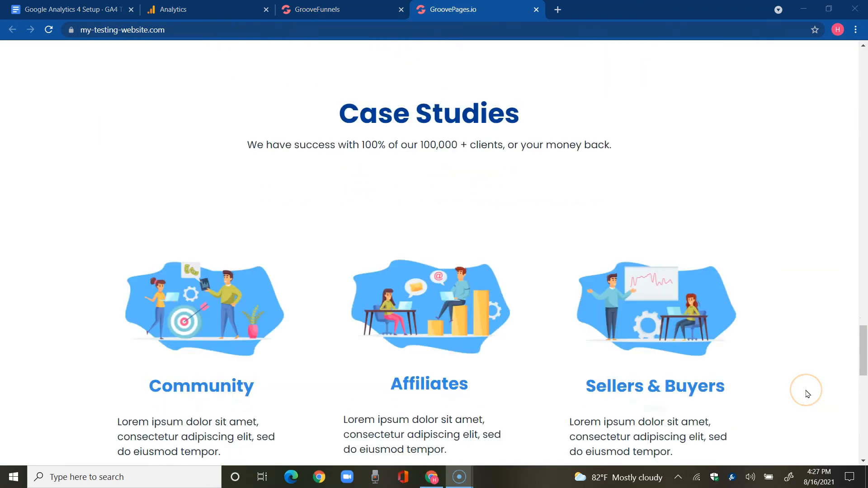
{"action": "scroll", "scroll_direction": "down", "scroll_amount": 3}
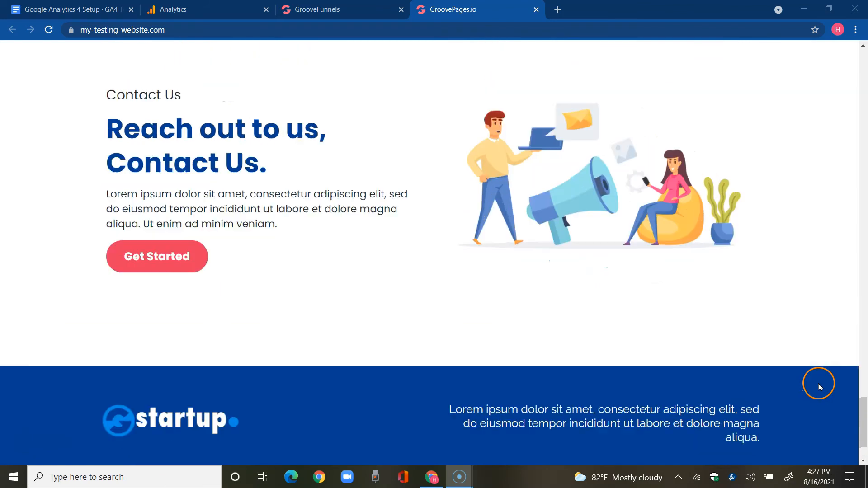
{"action": "scroll", "scroll_direction": "up", "scroll_amount": 3}
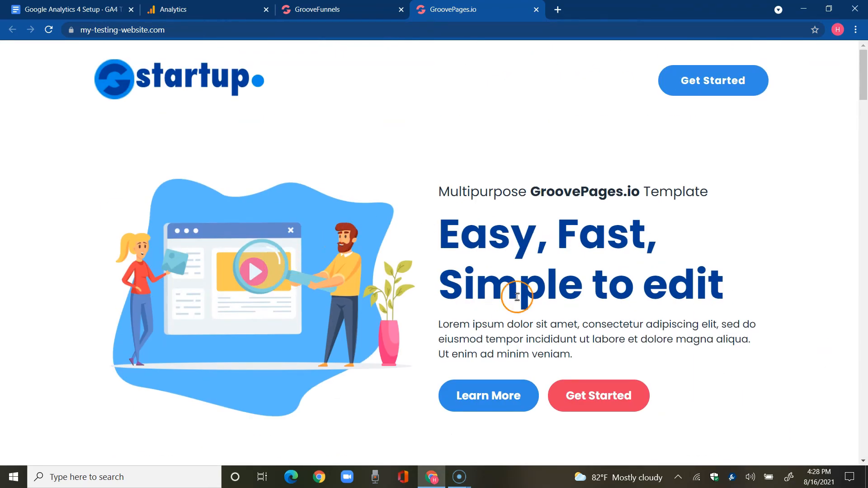
{"action": "scroll", "scroll_direction": "down", "scroll_amount": 3}
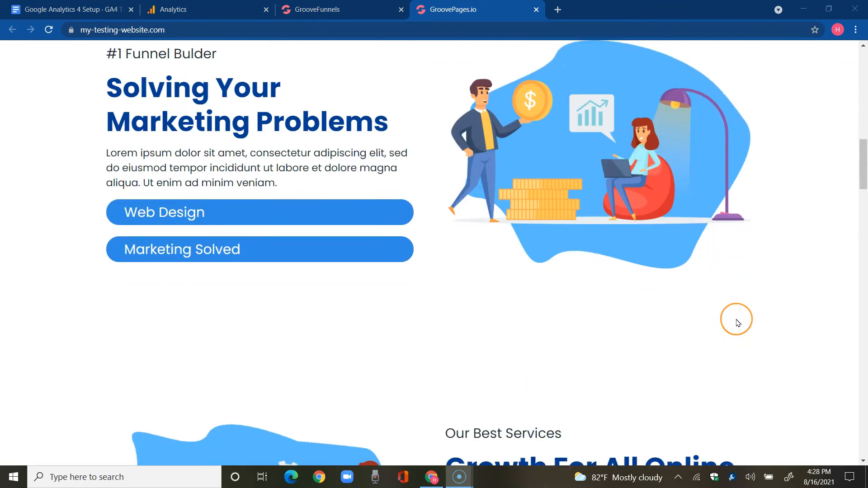
{"action": "scroll", "scroll_direction": "down", "scroll_amount": 3}
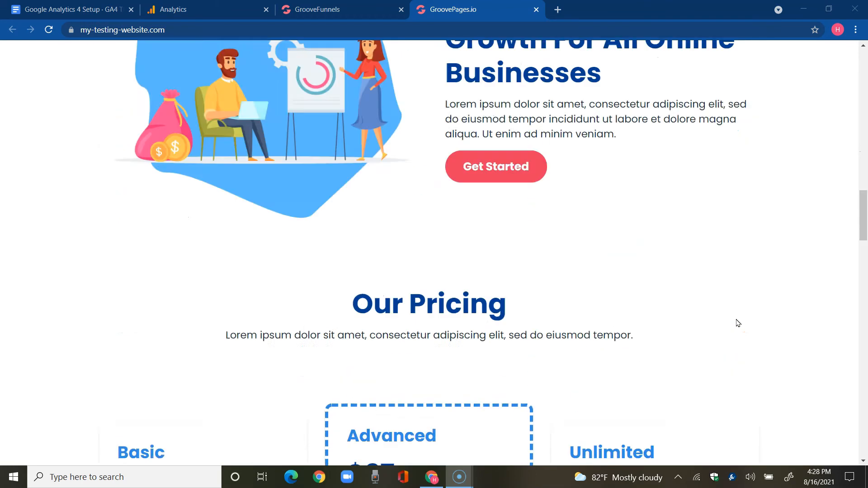
{"action": "scroll", "scroll_direction": "down", "scroll_amount": 3}
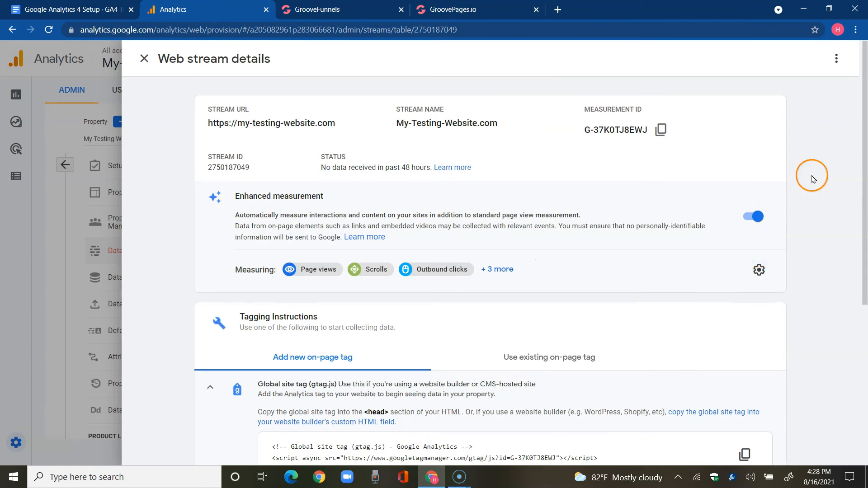
Show the Reports snapshot for My-Testing-Website.com, still at zero users
{"action": "left_click", "coordinate": [144, 58]}
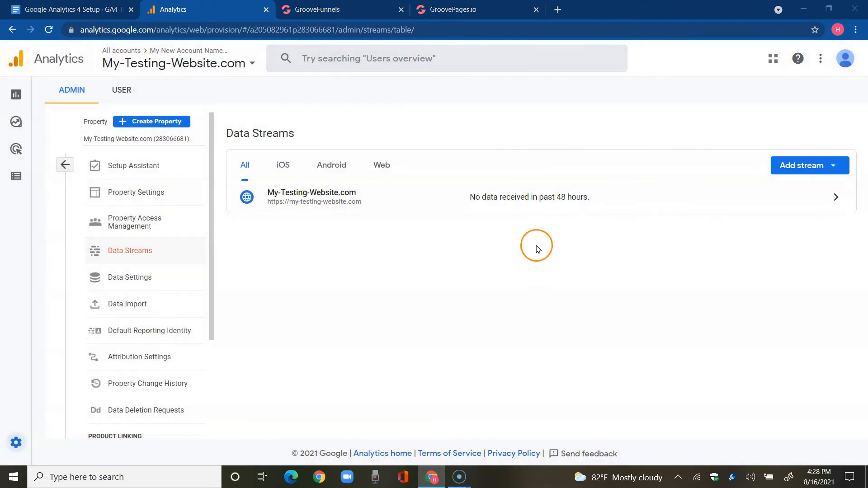
{"action": "mouse_move", "coordinate": [354, 191]}
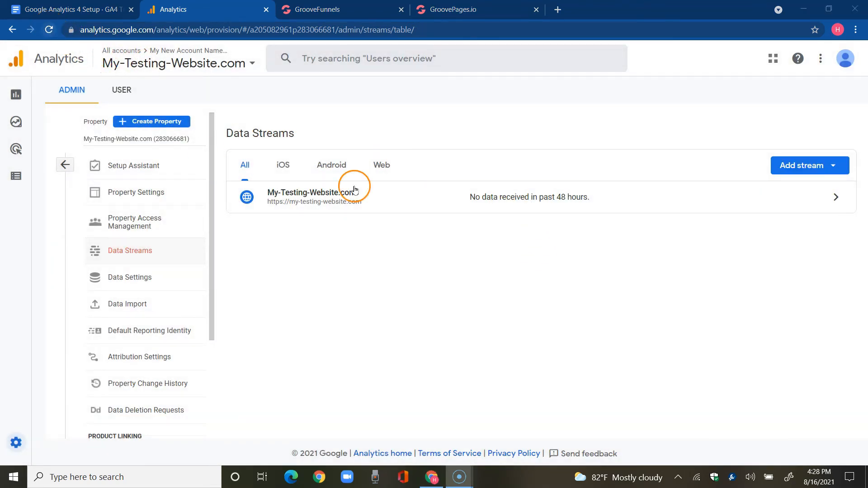
{"action": "mouse_move", "coordinate": [675, 204]}
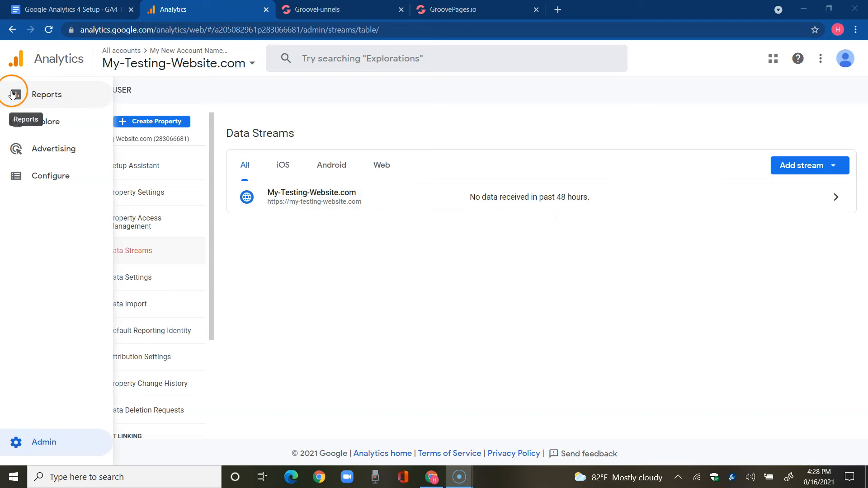
{"action": "left_click", "coordinate": [16, 94]}
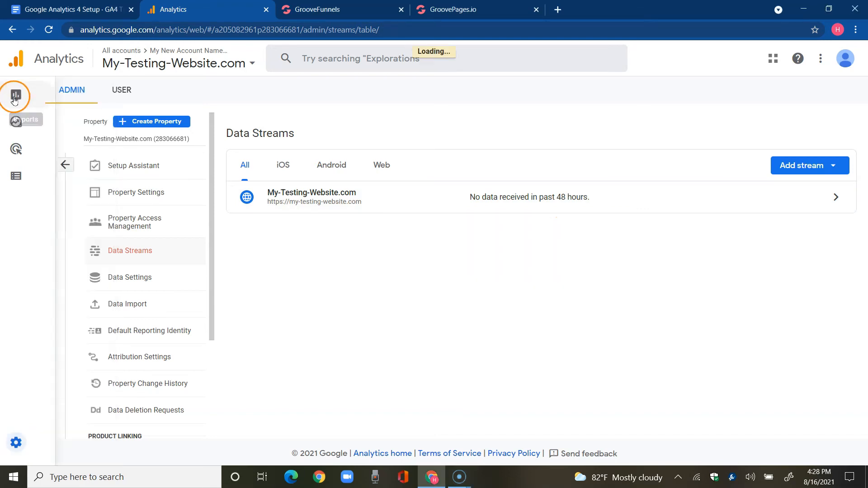
{"action": "left_click", "coordinate": [15, 94]}
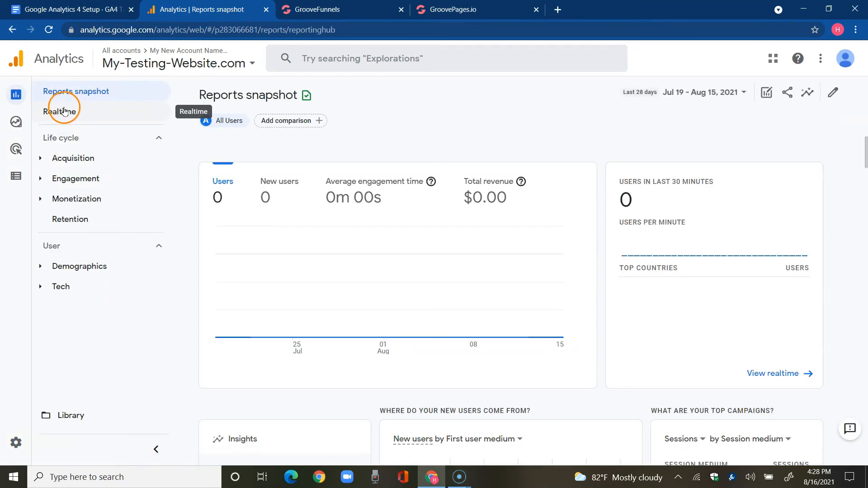
View the Realtime report's cards and map, showing 0 users in the last 30 minutes
{"action": "left_click", "coordinate": [60, 111]}
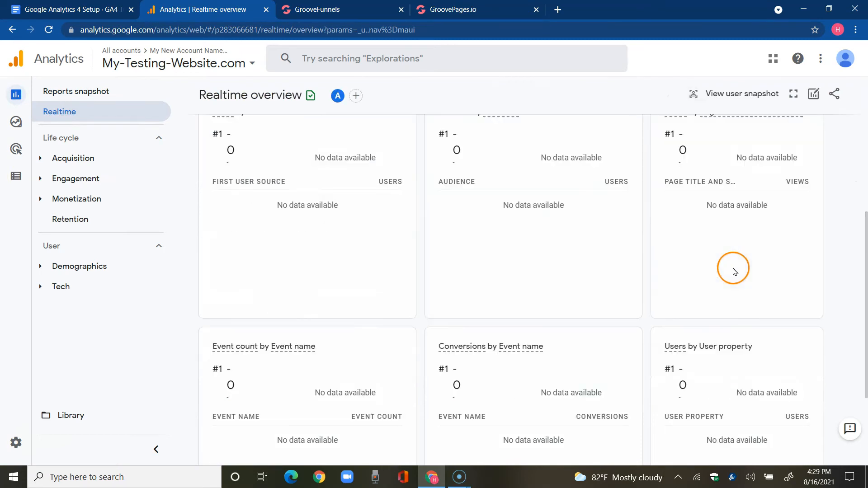
{"action": "scroll", "scroll_direction": "down", "scroll_amount": 3}
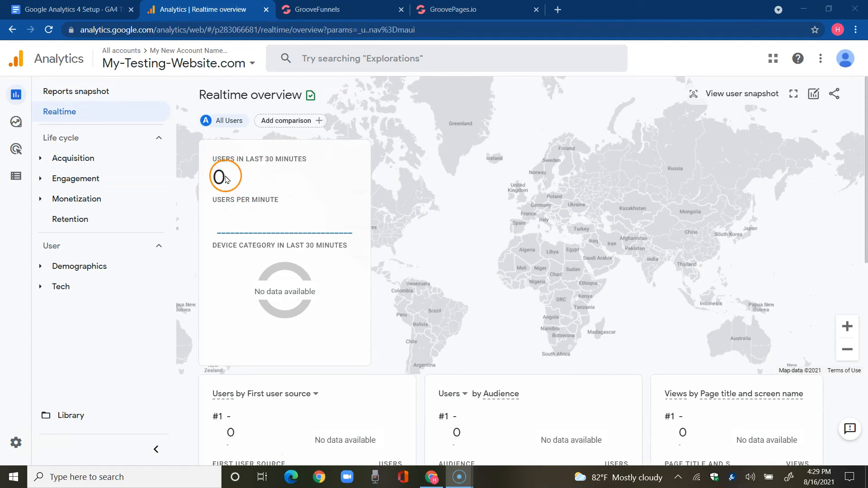
{"action": "mouse_move", "coordinate": [305, 195]}
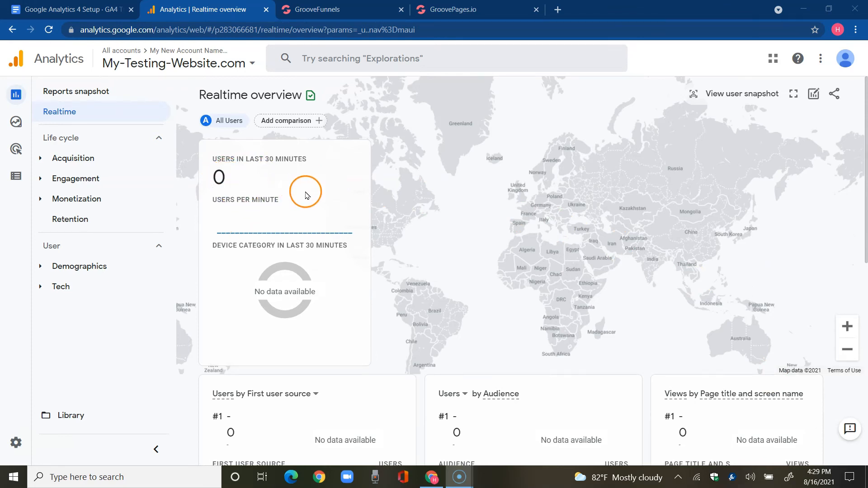
{"action": "mouse_move", "coordinate": [758, 296]}
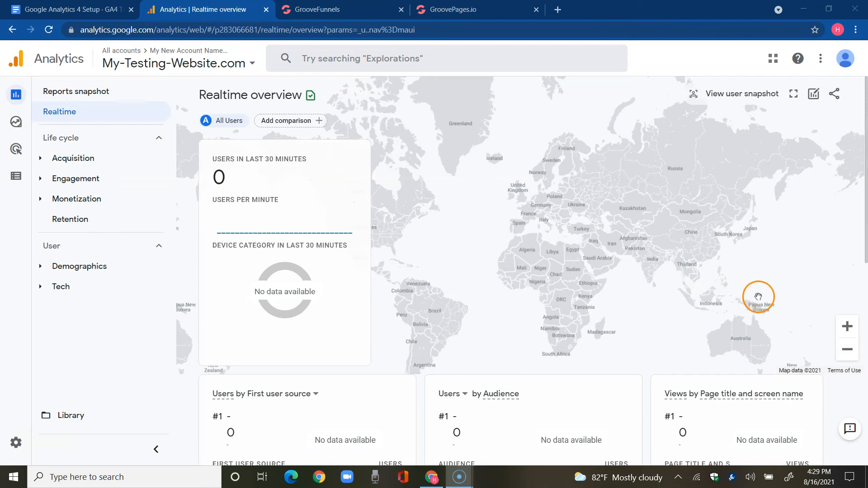
{"action": "mouse_move", "coordinate": [753, 303]}
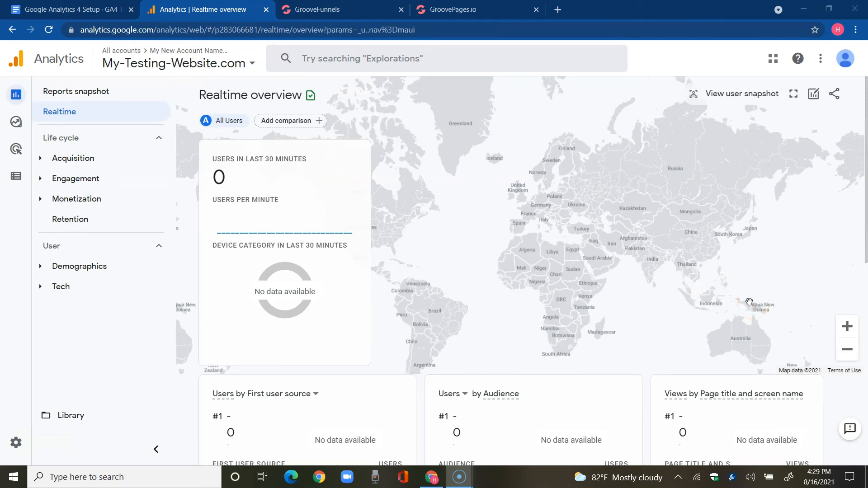
{"action": "scroll", "scroll_direction": "down", "scroll_amount": 3}
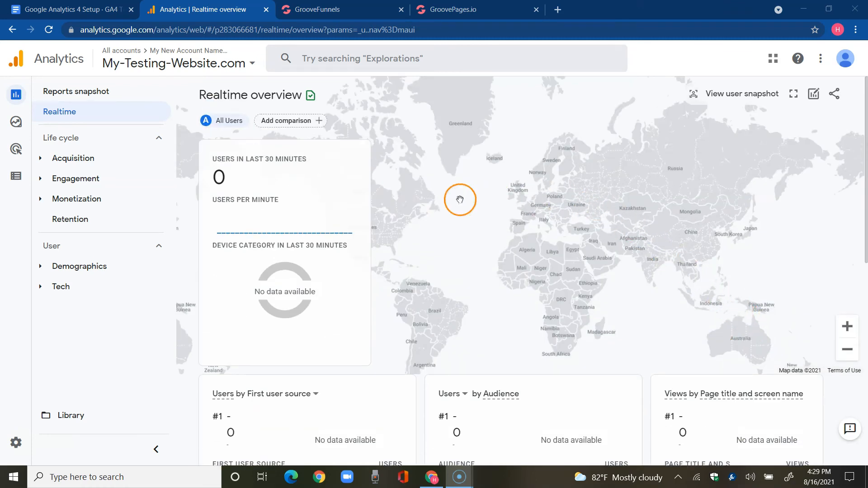
{"action": "mouse_move", "coordinate": [355, 216]}
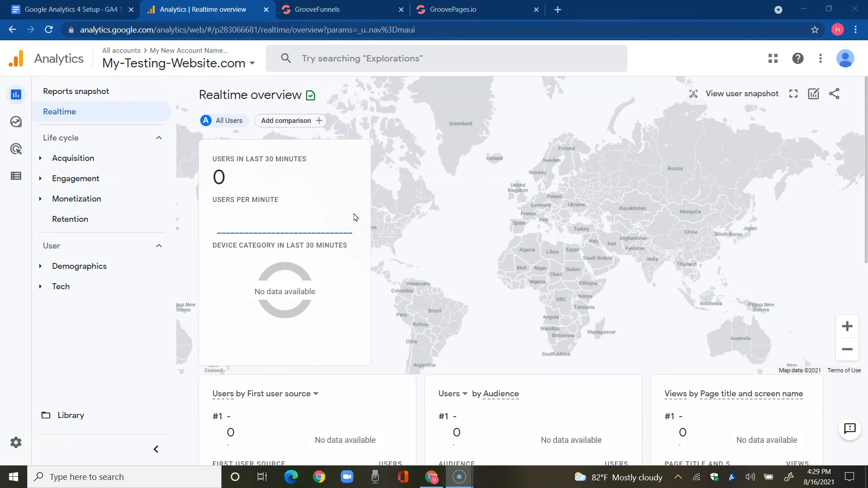
{"action": "left_click", "coordinate": [586, 277]}
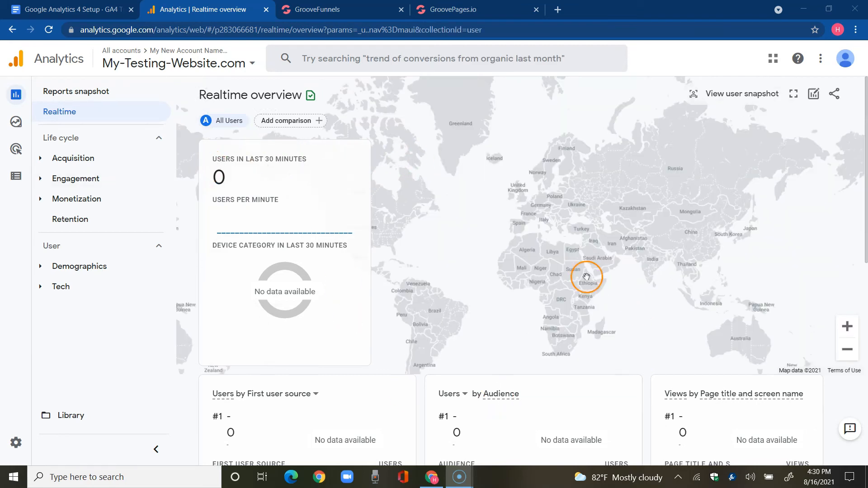
{"action": "mouse_move", "coordinate": [500, 241]}
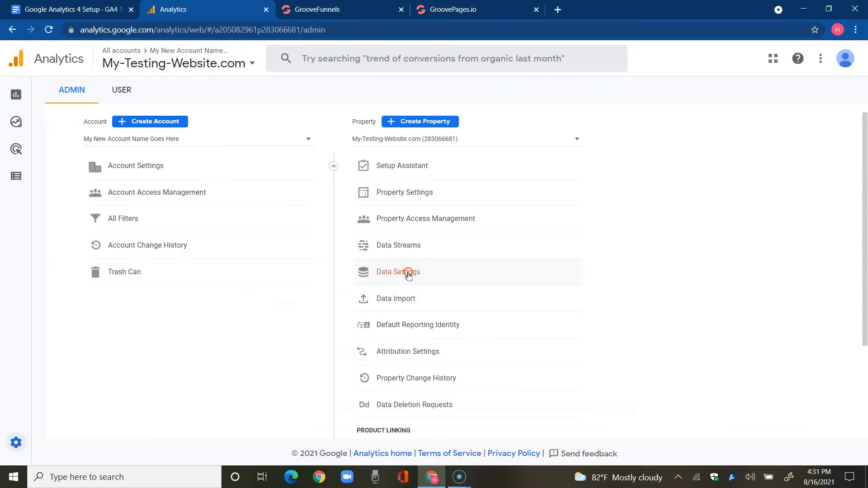
Accept the User Data Collection Acknowledgement under Data Settings > Data Collection
{"action": "left_click", "coordinate": [398, 272]}
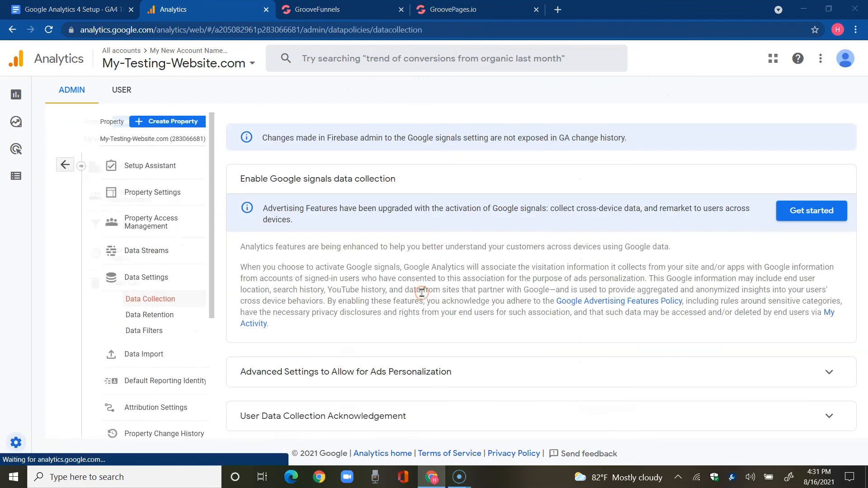
{"action": "left_click", "coordinate": [811, 211]}
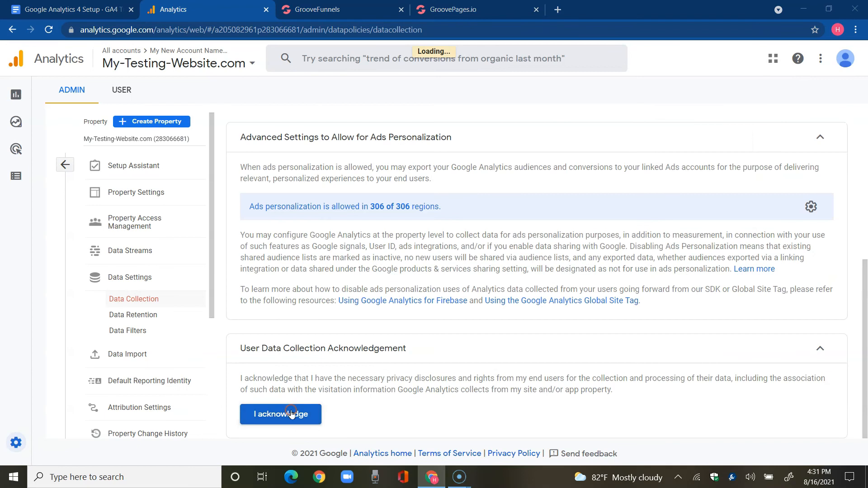
{"action": "left_click", "coordinate": [280, 414]}
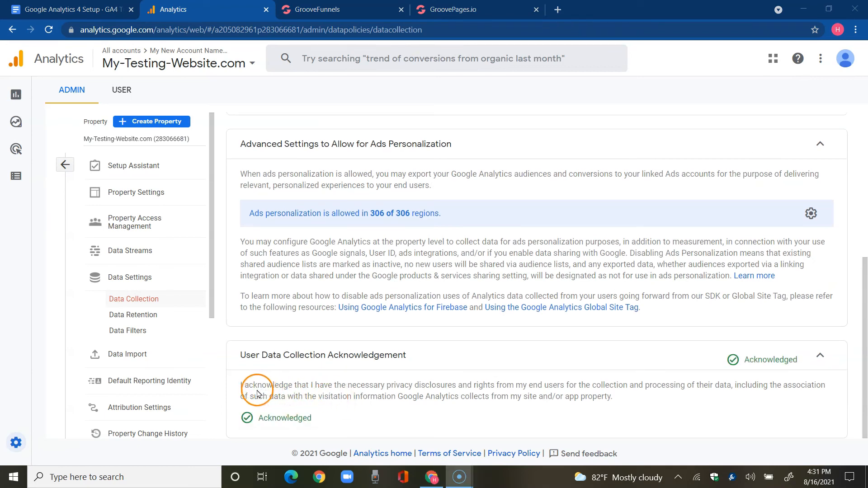
{"action": "mouse_move", "coordinate": [239, 387]}
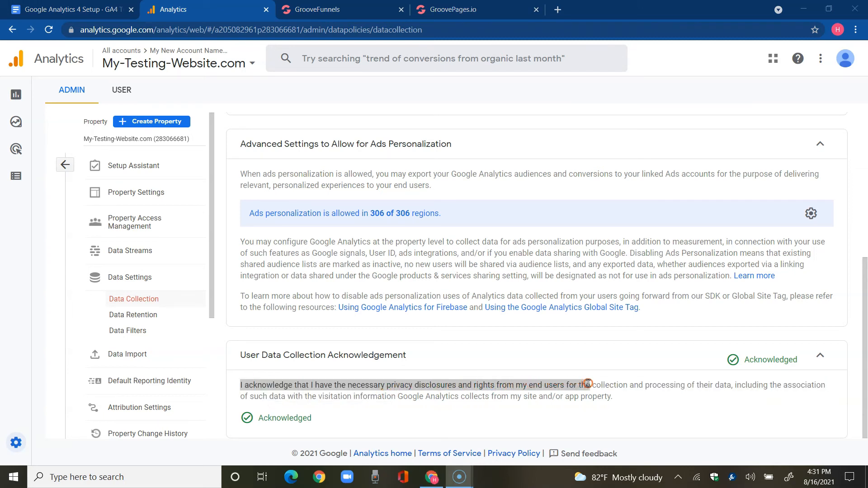
{"action": "left_click_drag", "start_coordinate": [584, 384], "coordinate": [717, 389]}
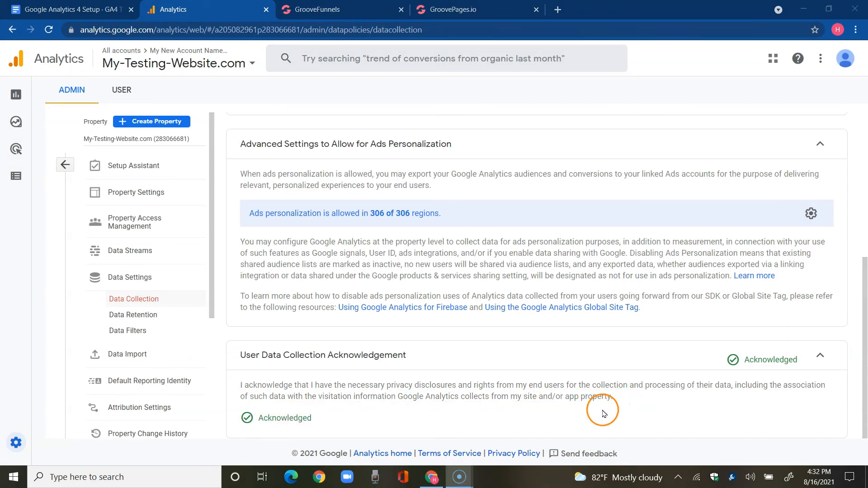
{"action": "mouse_move", "coordinate": [625, 409]}
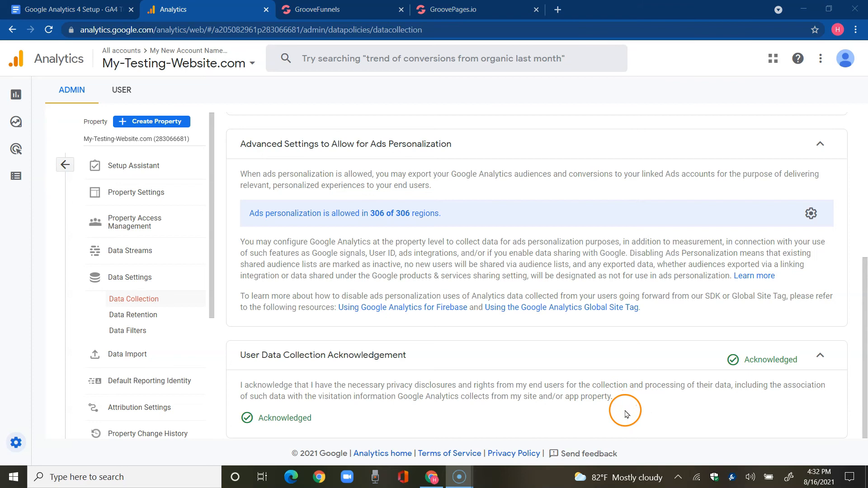
{"action": "mouse_move", "coordinate": [633, 411]}
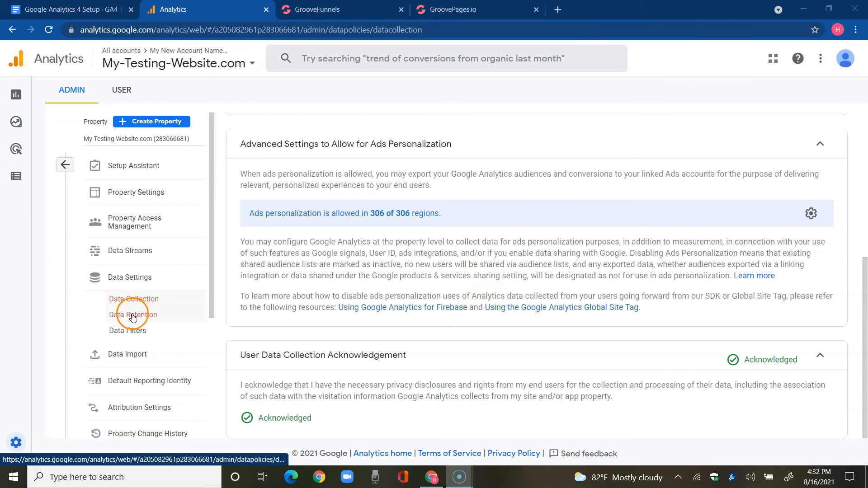
Set event data retention to 14 months, then return to Reports showing one realtime user
{"action": "left_click", "coordinate": [133, 315]}
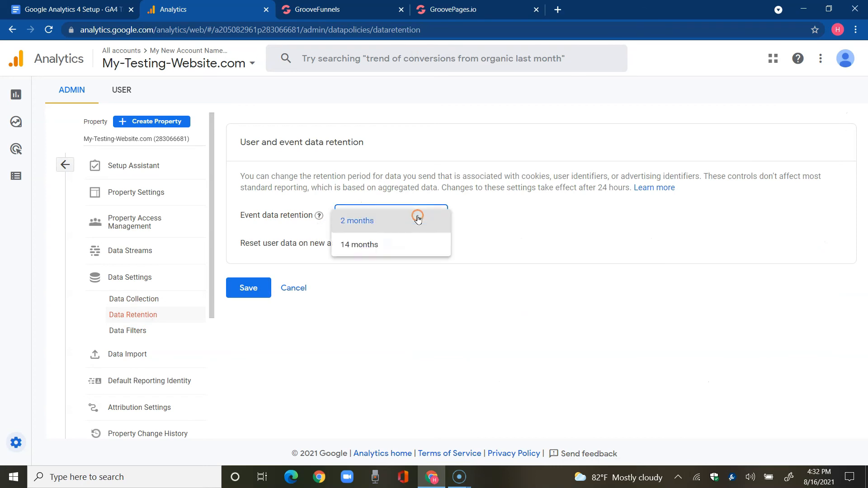
{"action": "left_click", "coordinate": [358, 244]}
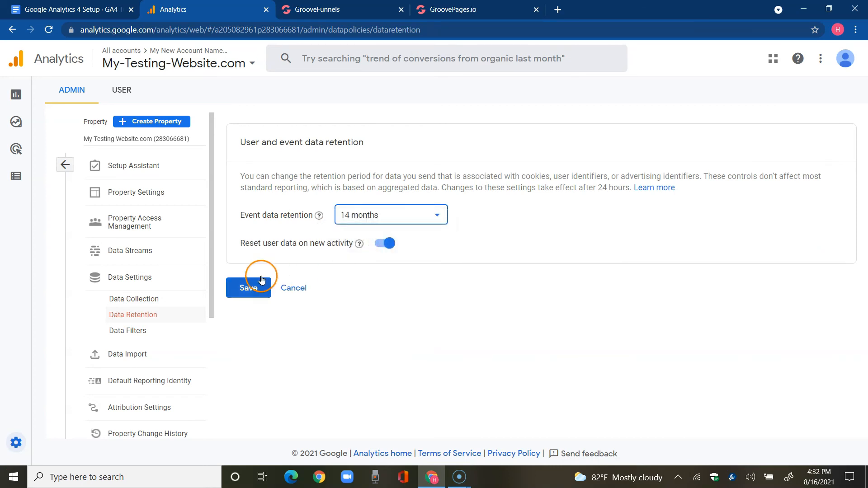
{"action": "mouse_move", "coordinate": [16, 94]}
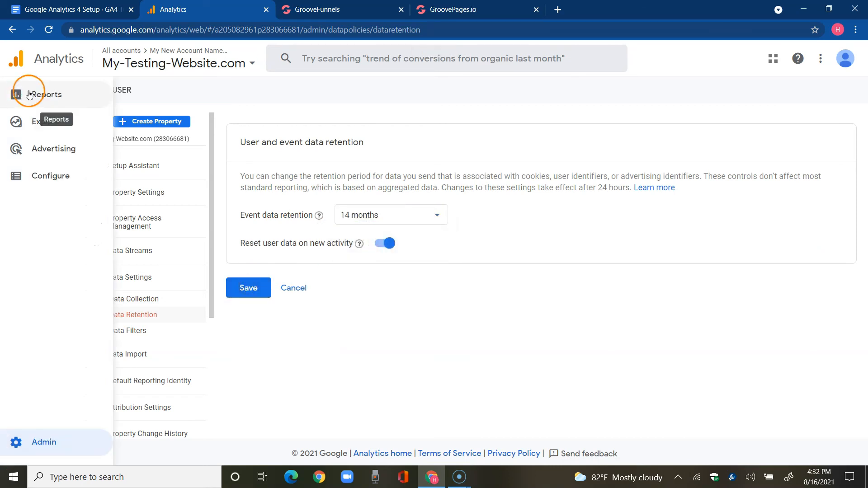
{"action": "left_click", "coordinate": [16, 94]}
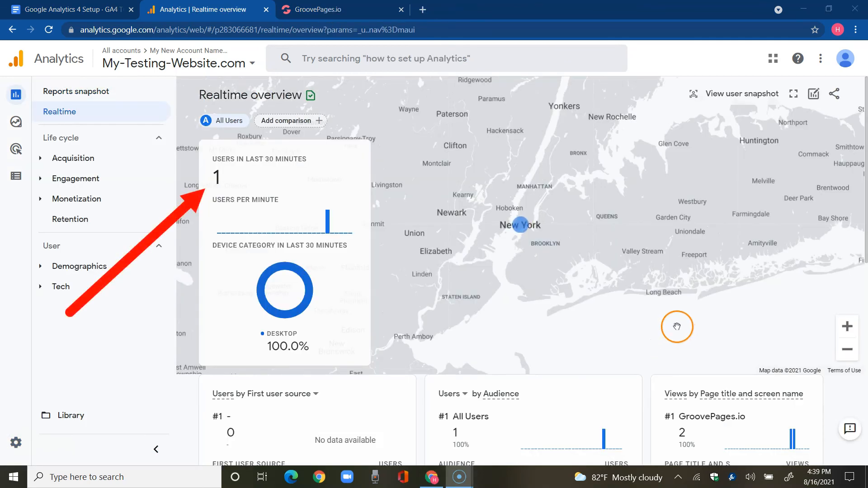
{"action": "mouse_move", "coordinate": [668, 323]}
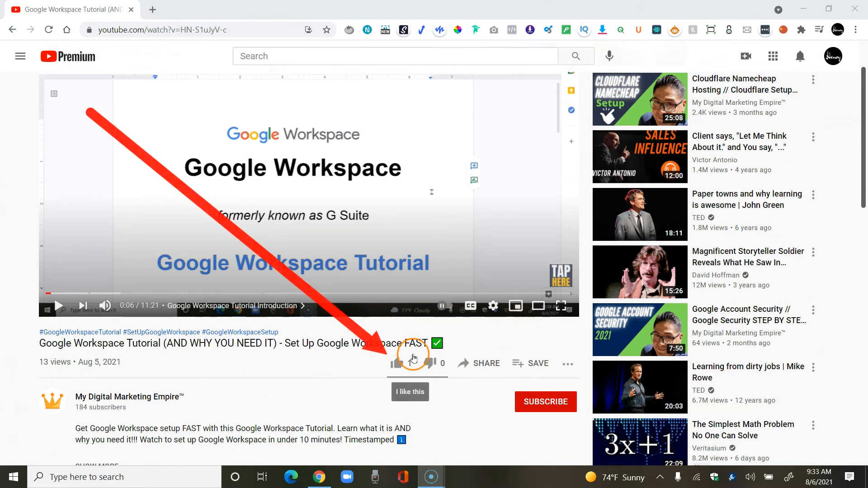
Like the Google Workspace tutorial, subscribe to its channel, and set notifications to All
{"action": "left_click", "coordinate": [399, 363]}
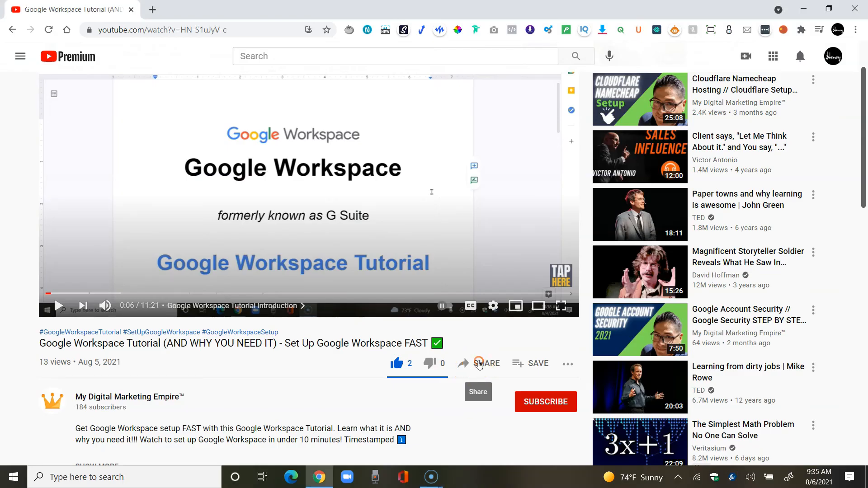
{"action": "mouse_move", "coordinate": [547, 264]}
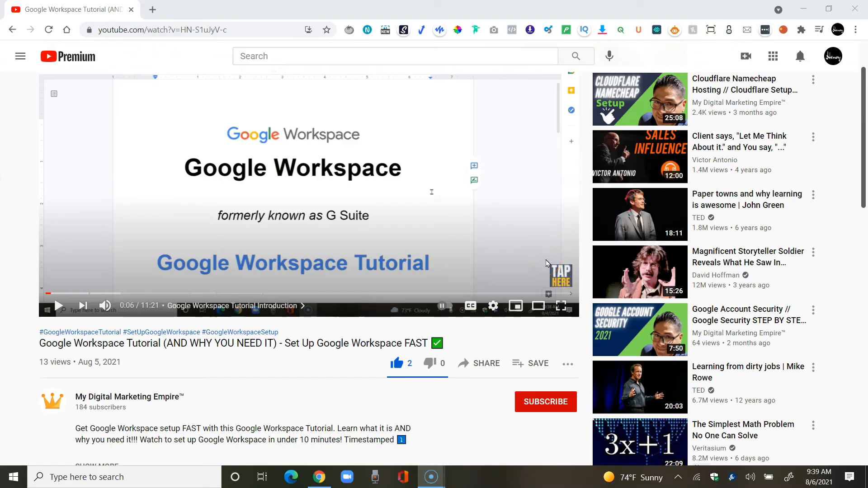
{"action": "scroll", "scroll_direction": "down", "scroll_amount": 3}
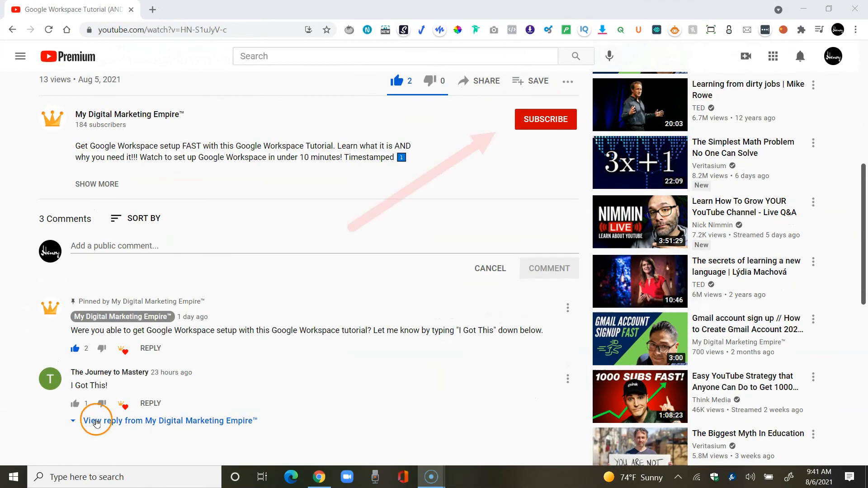
{"action": "left_click", "coordinate": [545, 119]}
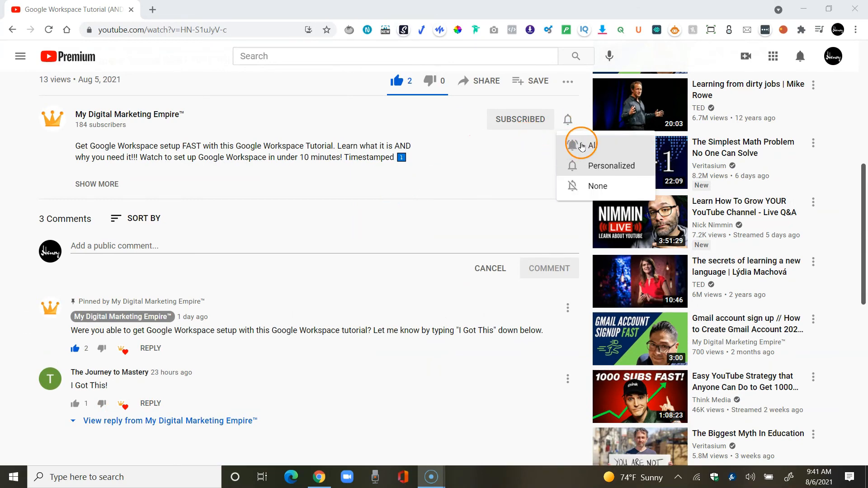
{"action": "left_click", "coordinate": [590, 145]}
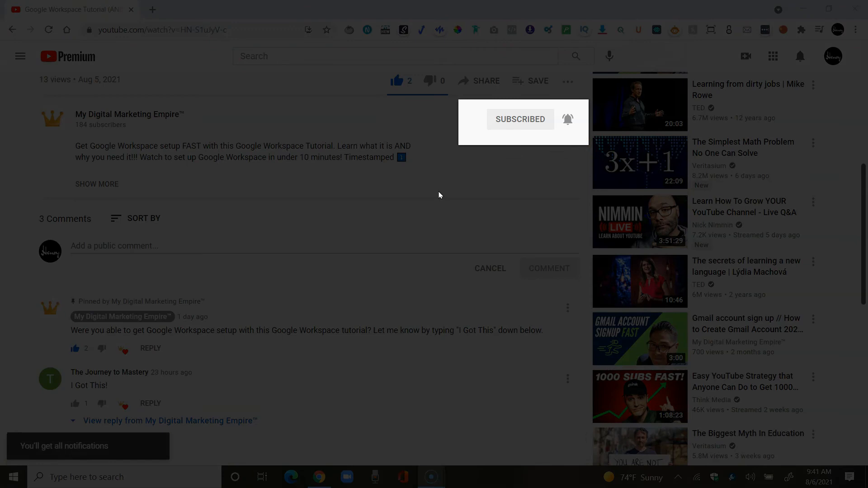